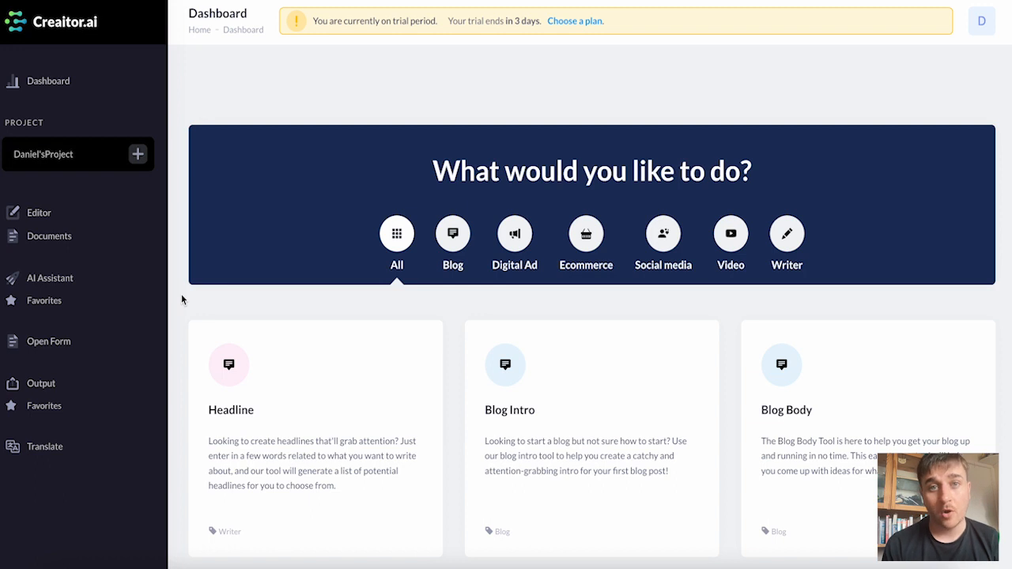
pyautogui.moveTo(320, 76)
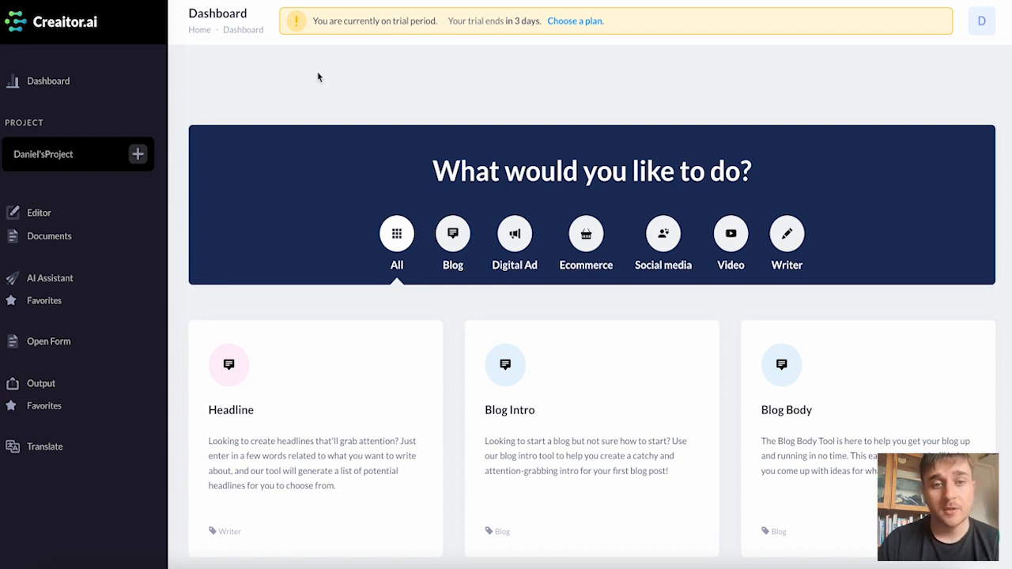
pyautogui.moveTo(182, 128)
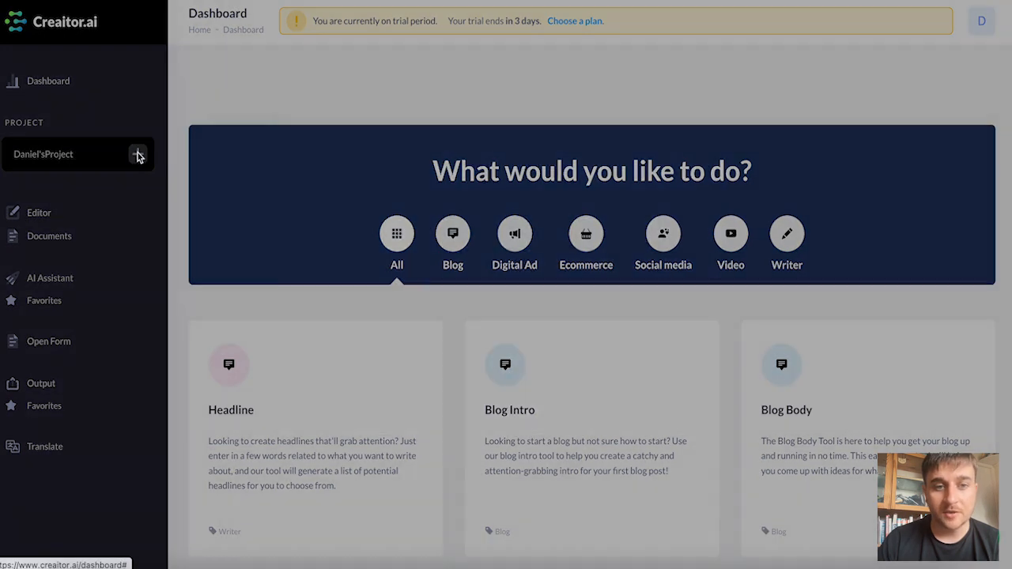
# Reach the Youtube Video Description tool and enter title 'How to get a million youtube subscribers', keyword 'Youtube Subscribers'
pyautogui.click(138, 155)
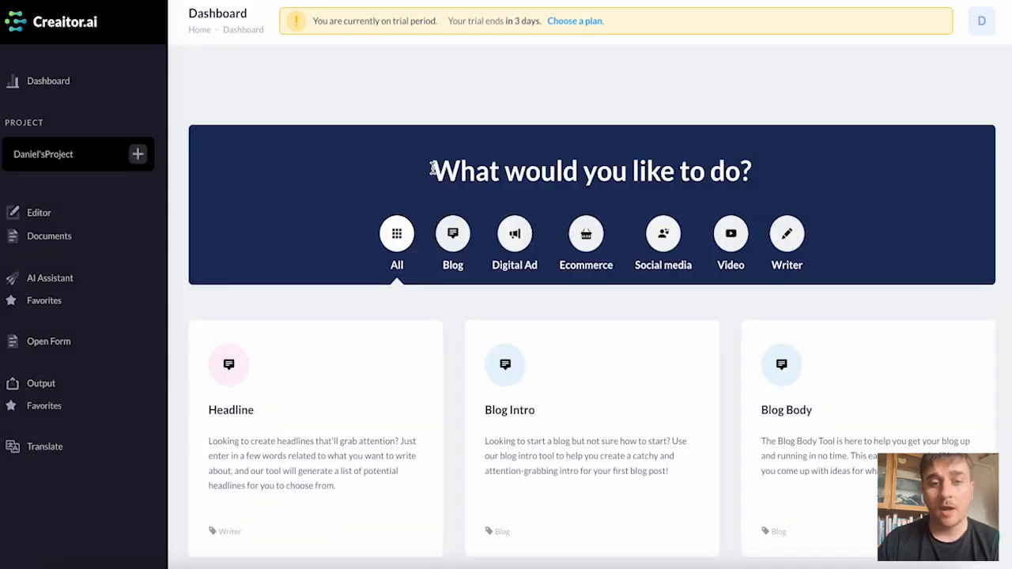
pyautogui.scroll(-3)
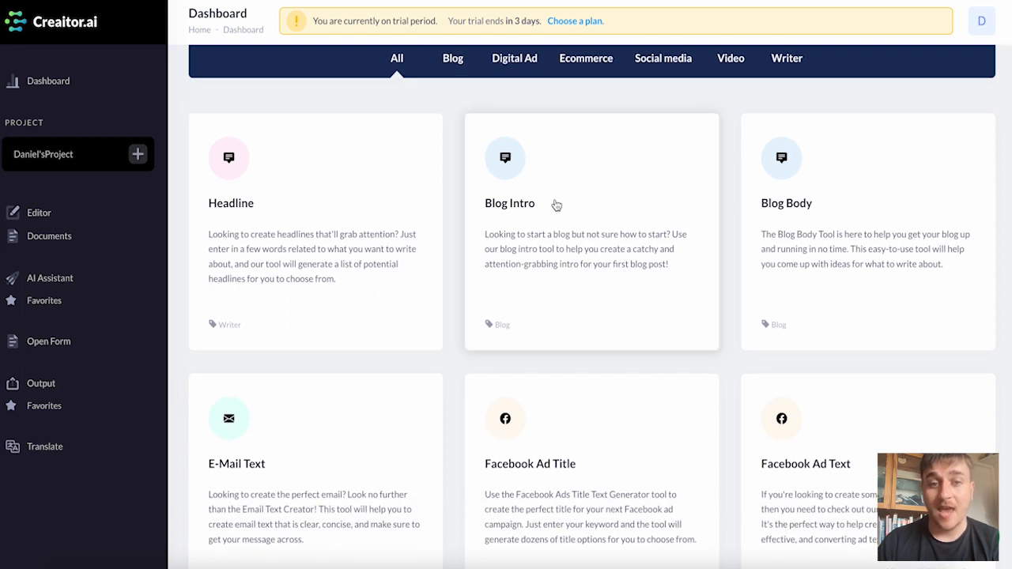
pyautogui.moveTo(803, 224)
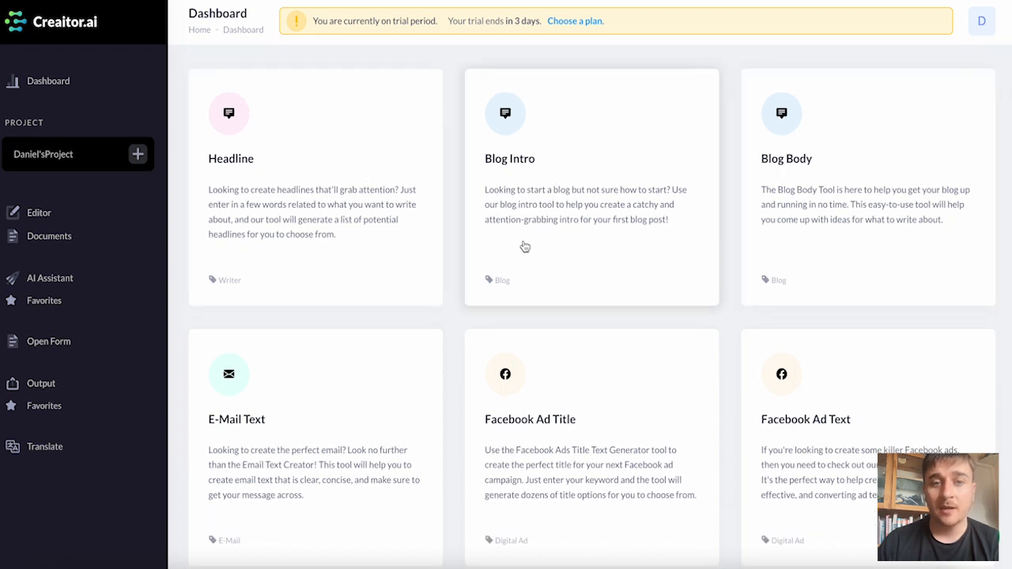
pyautogui.moveTo(790, 228)
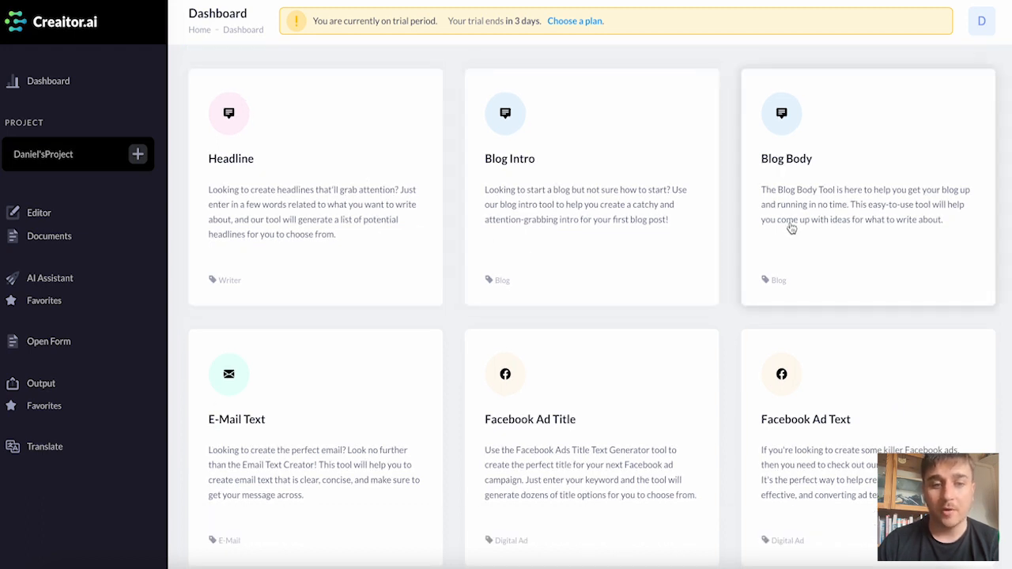
pyautogui.scroll(-3)
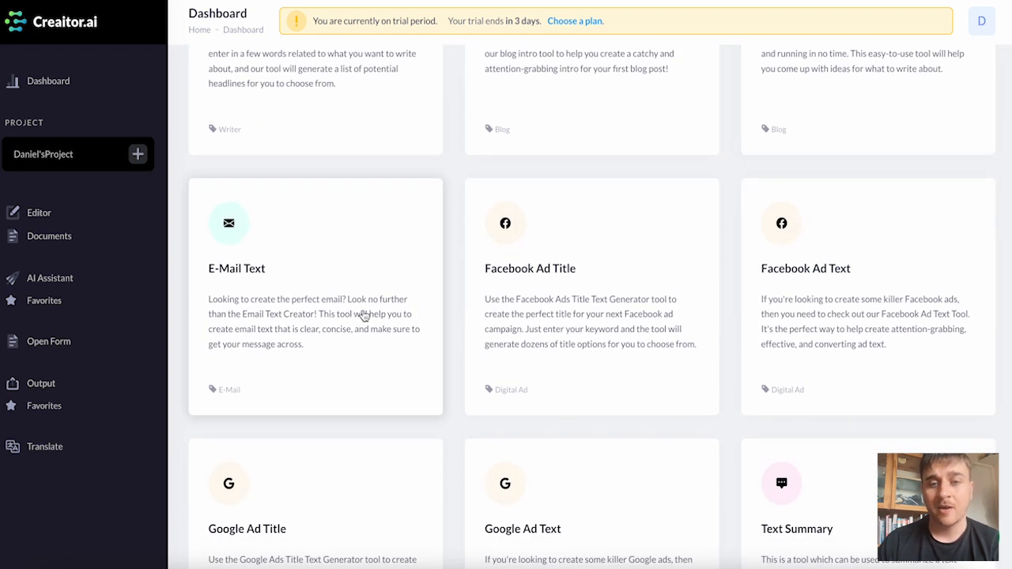
pyautogui.moveTo(786, 288)
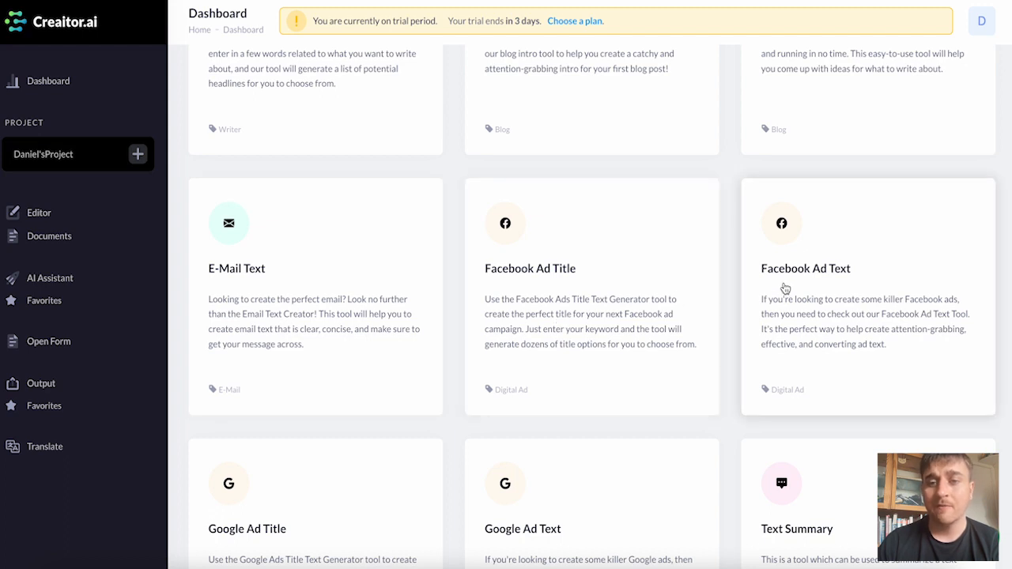
pyautogui.scroll(-3)
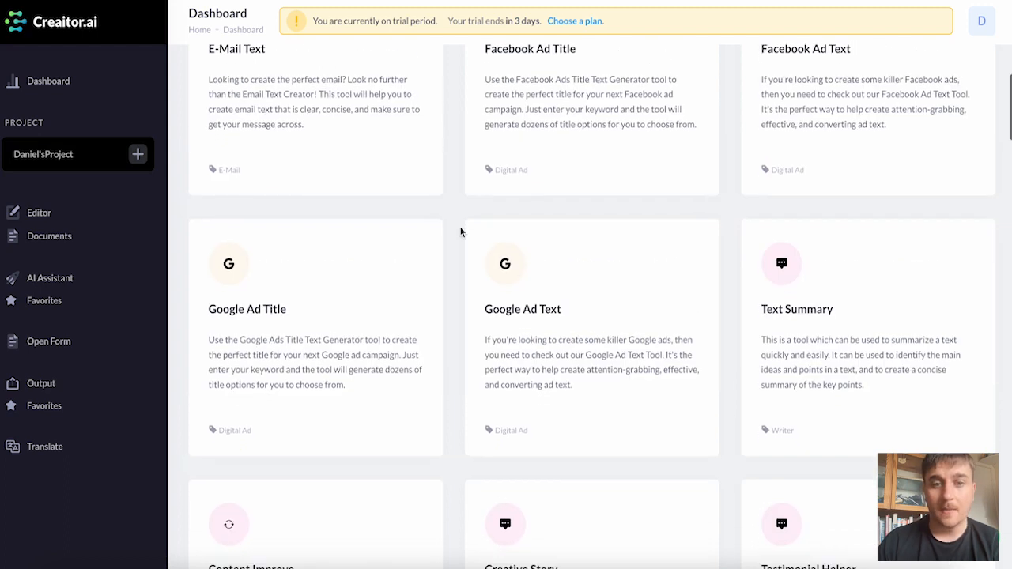
pyautogui.scroll(-3)
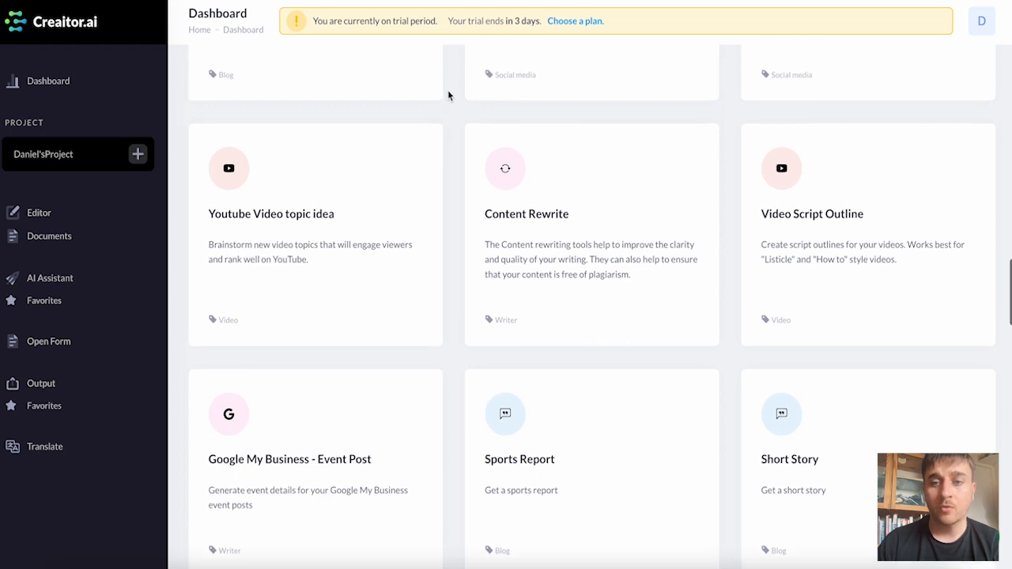
pyautogui.scroll(-3)
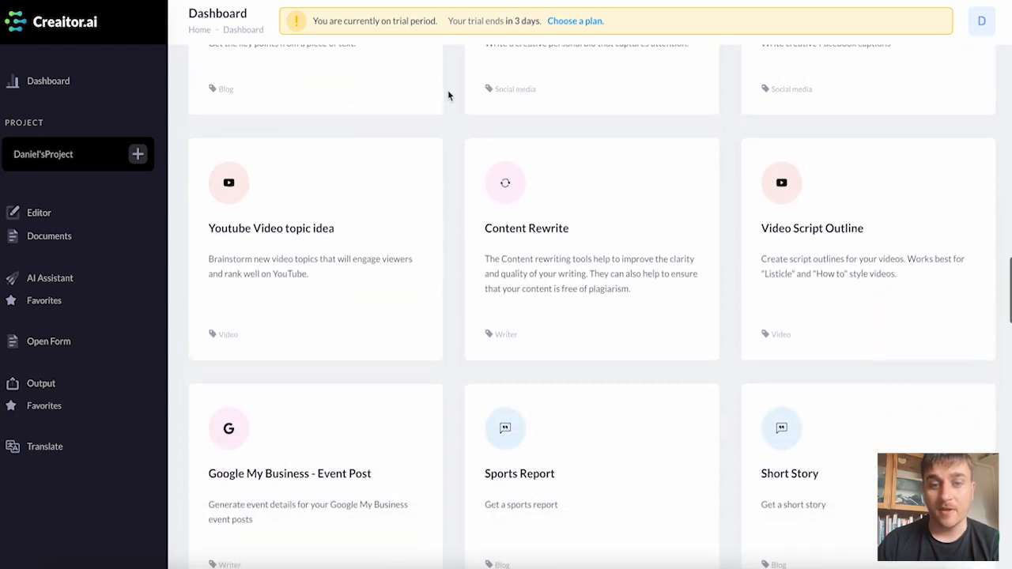
pyautogui.scroll(-3)
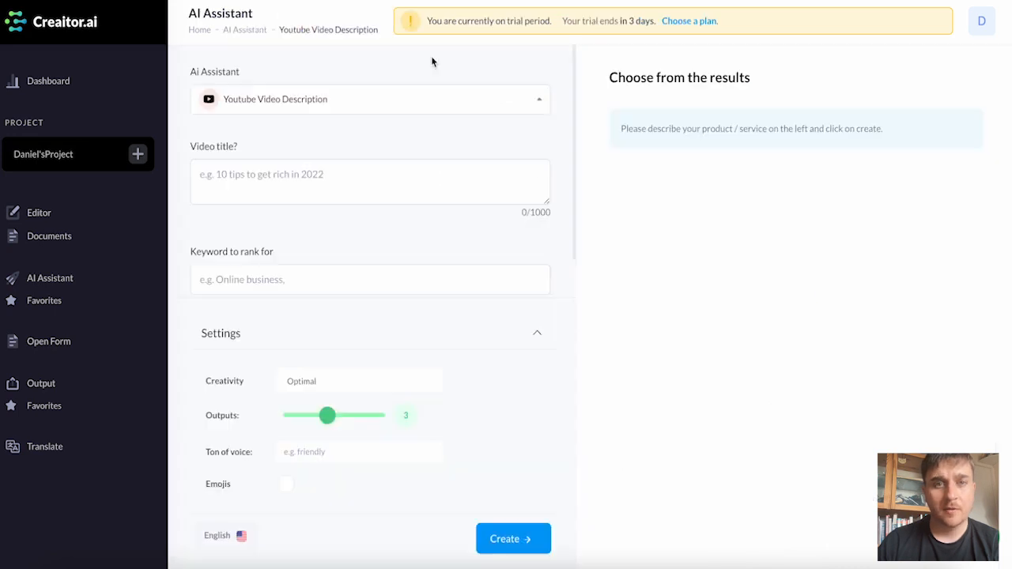
pyautogui.moveTo(490, 104)
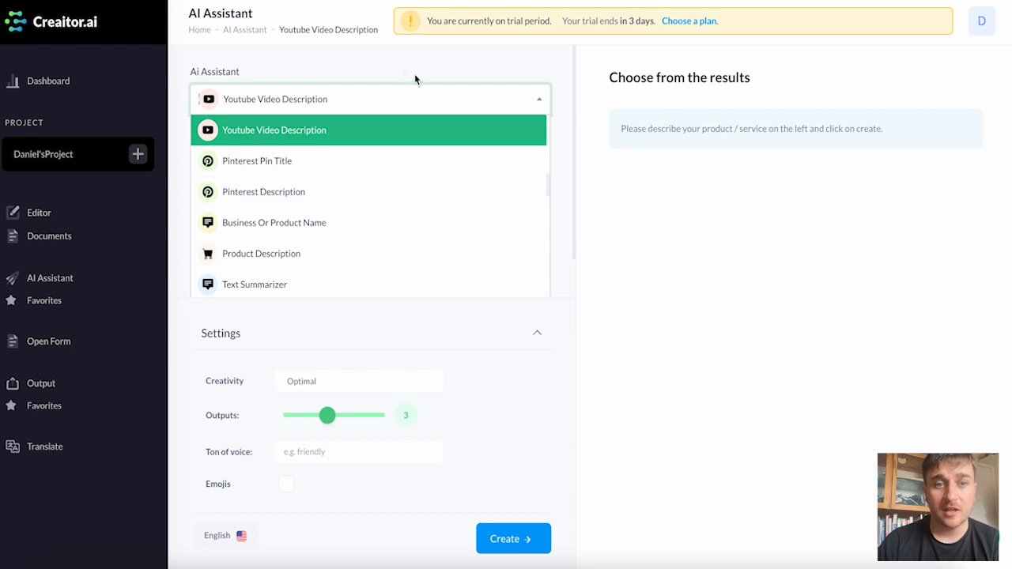
pyautogui.scroll(-3)
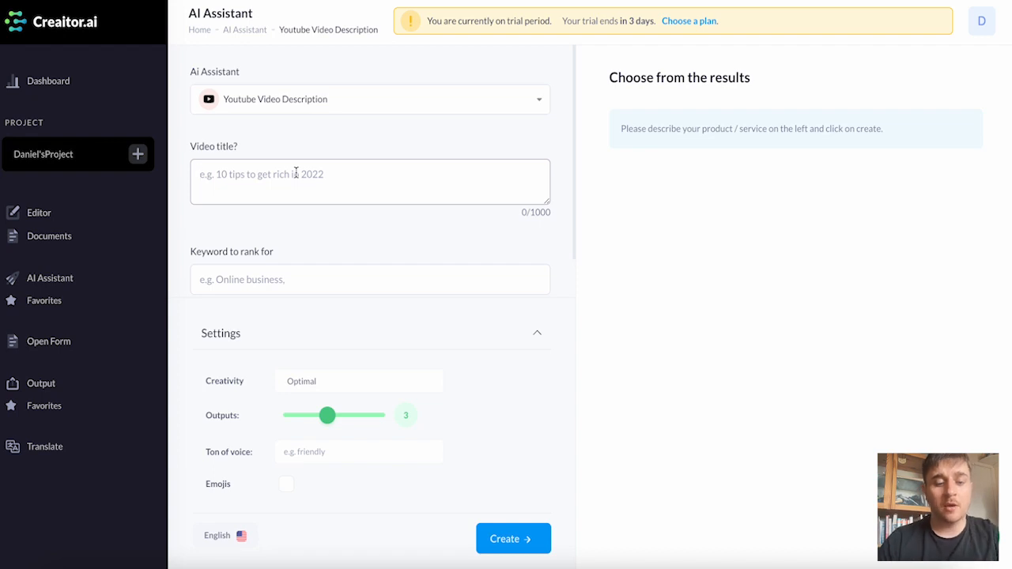
pyautogui.write('How to get a million youtube subscribers')
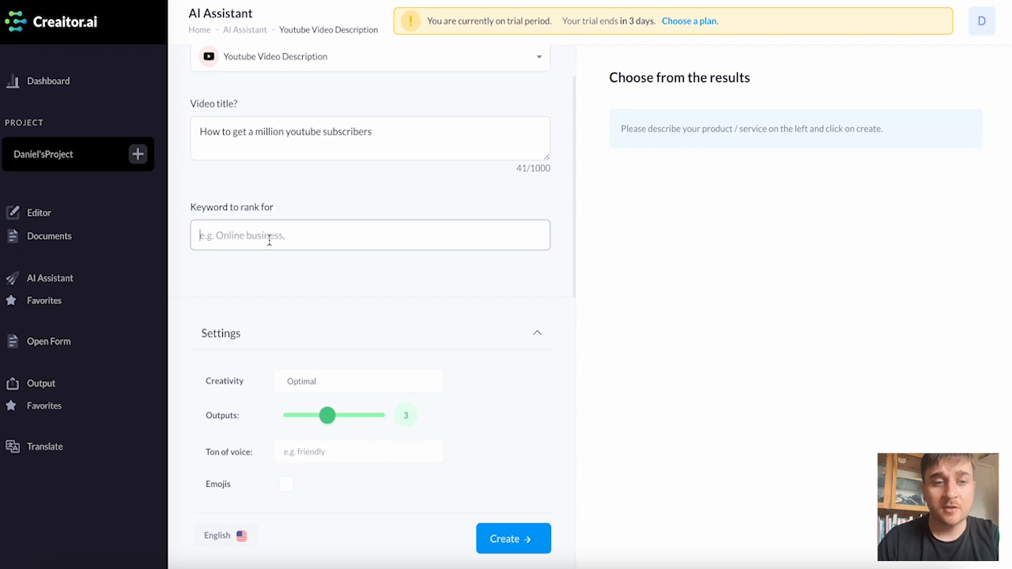
pyautogui.write('Youtube Subscribers')
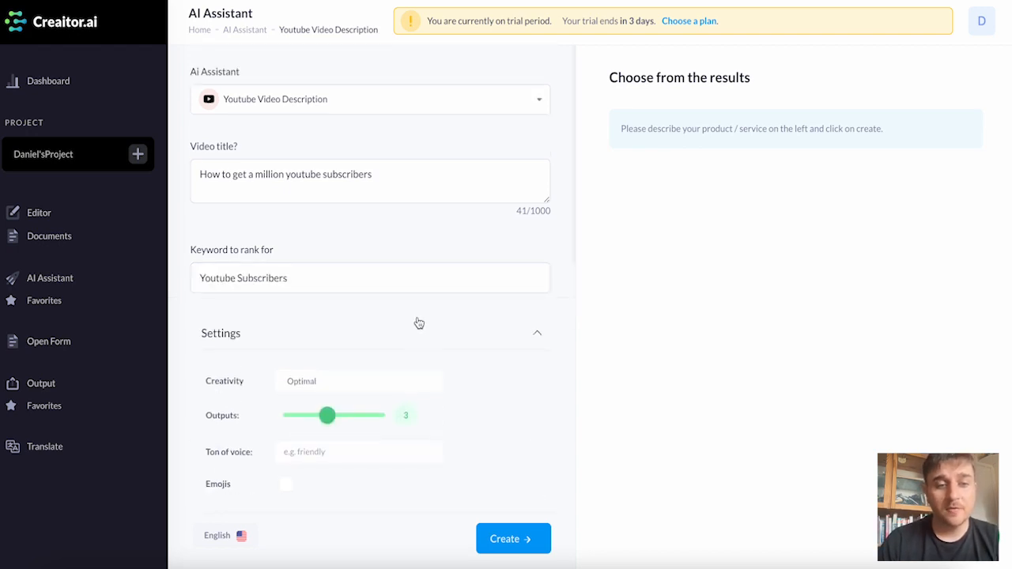
# Set Creativity to High, the Outputs slider to 3, tone of voice 'Charismatic', and tick Emojis
pyautogui.click(358, 379)
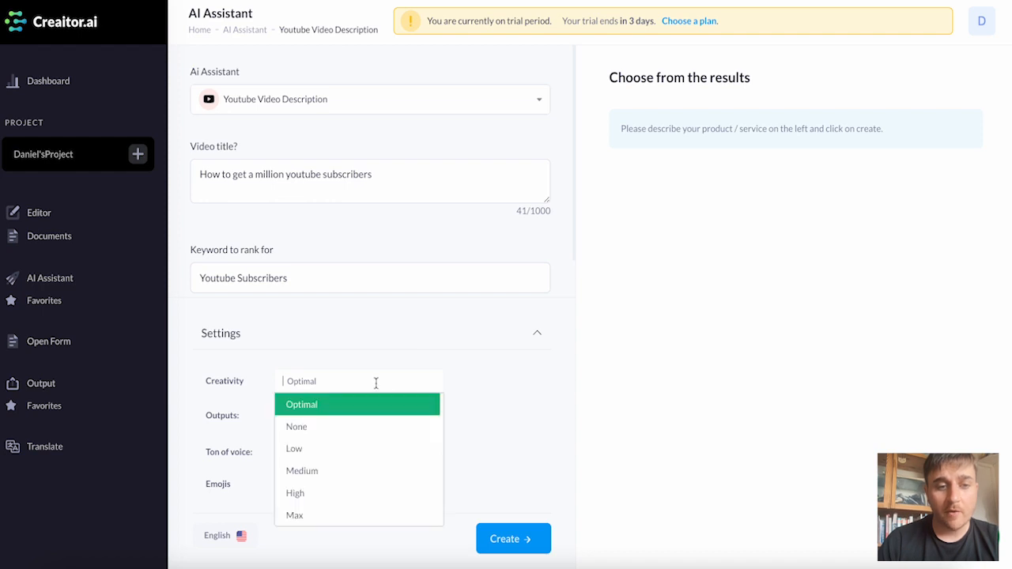
pyautogui.moveTo(329, 430)
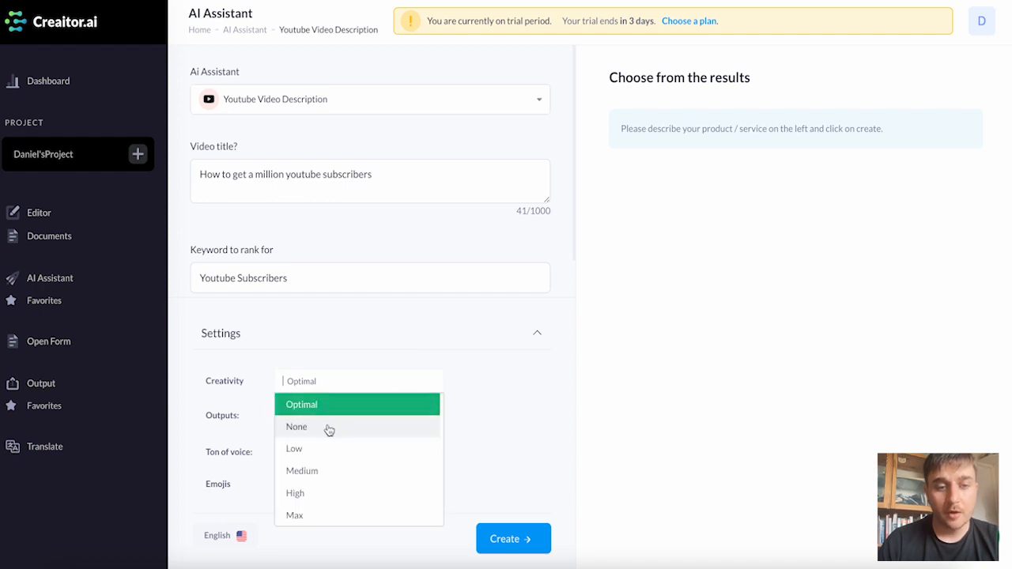
pyautogui.moveTo(342, 477)
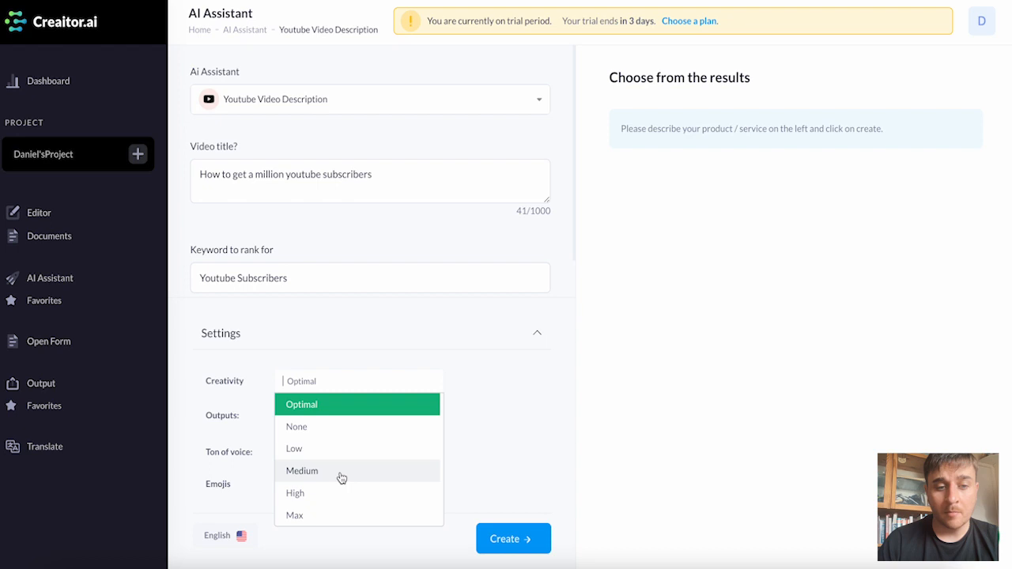
pyautogui.moveTo(358, 514)
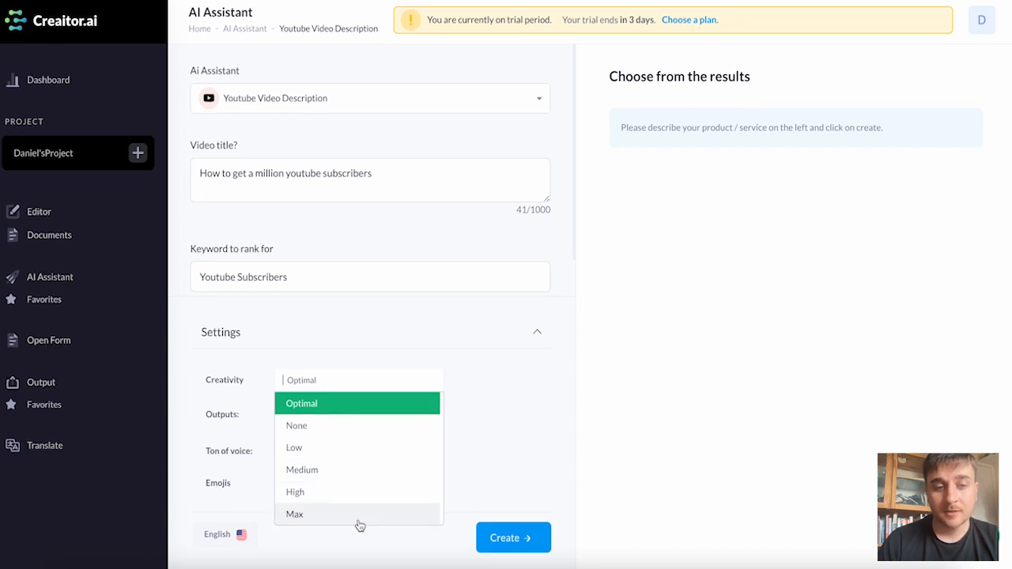
pyautogui.moveTo(348, 491)
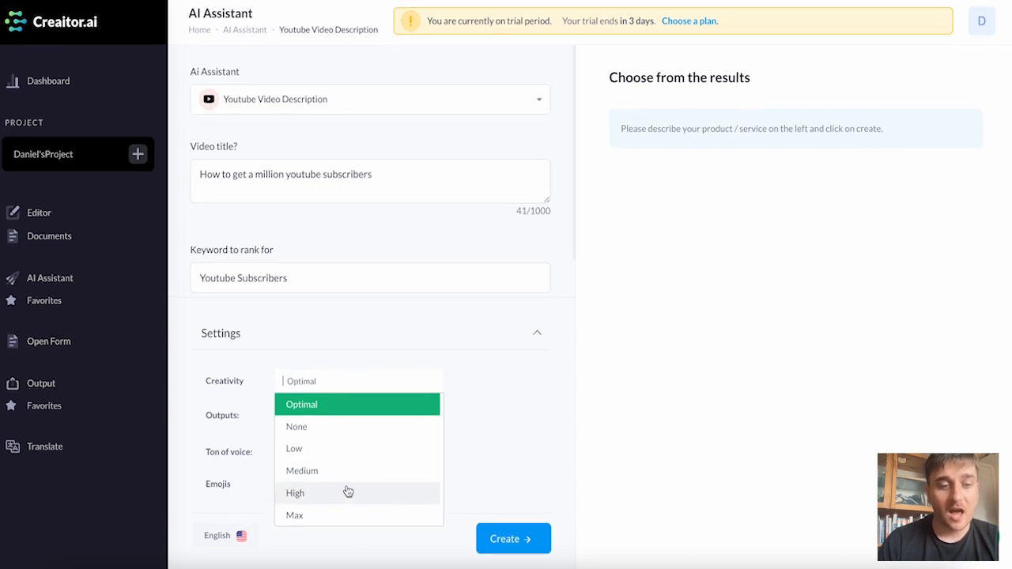
pyautogui.click(294, 494)
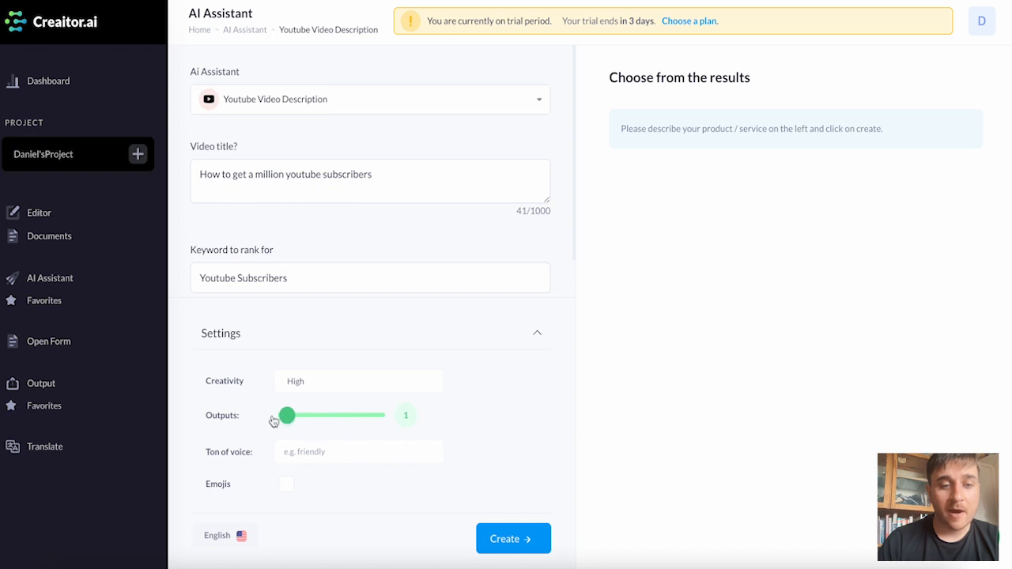
pyautogui.moveTo(285, 414); pyautogui.dragTo(307, 414)
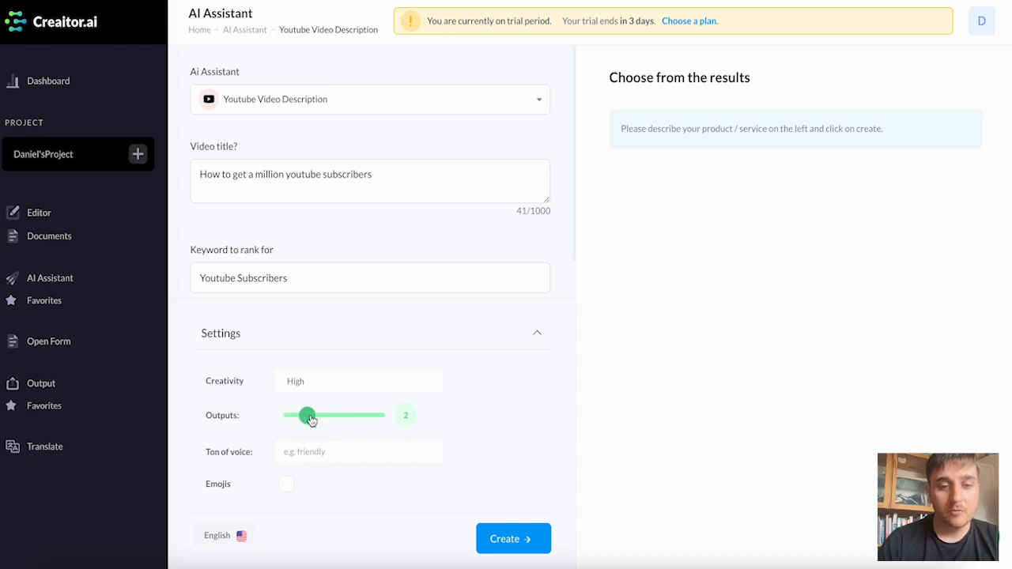
pyautogui.moveTo(307, 414); pyautogui.dragTo(364, 414)
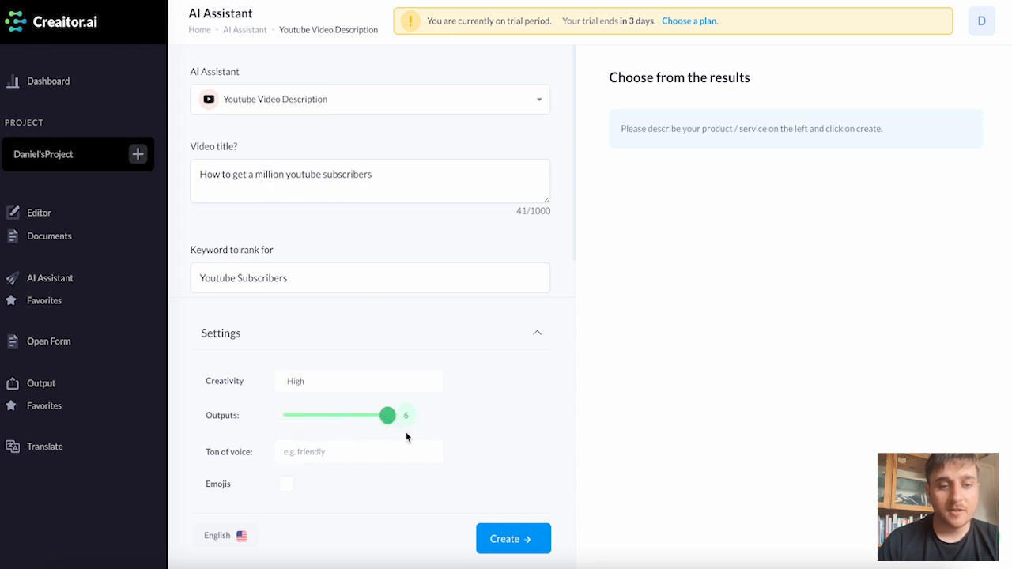
pyautogui.moveTo(364, 414); pyautogui.dragTo(327, 414)
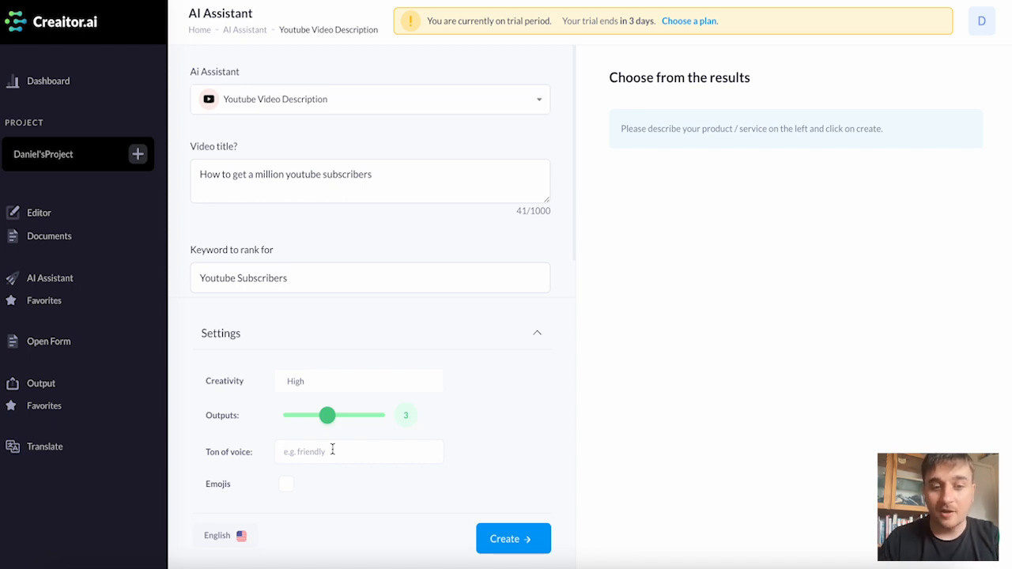
pyautogui.write('Char')
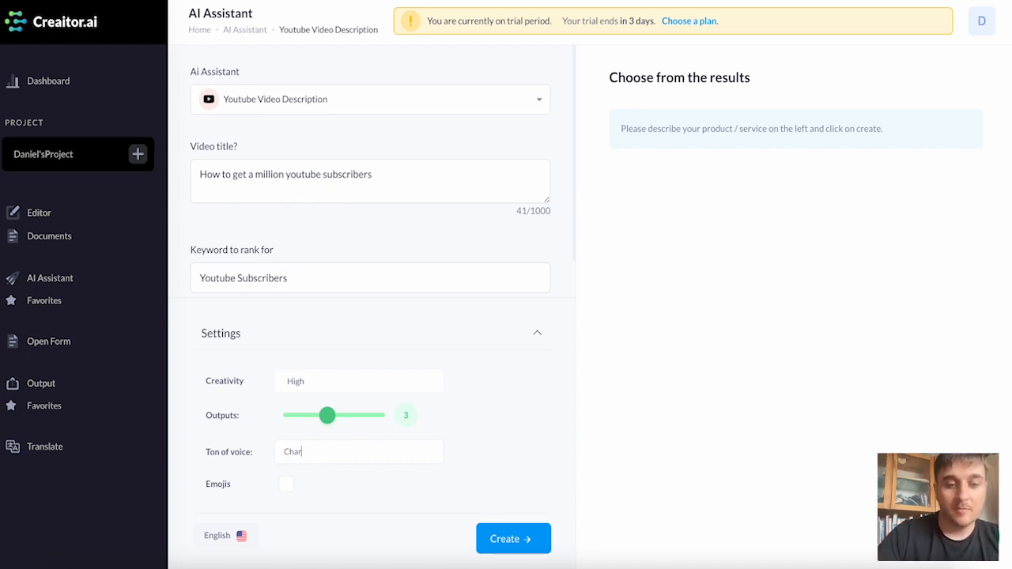
pyautogui.write('ismatic')
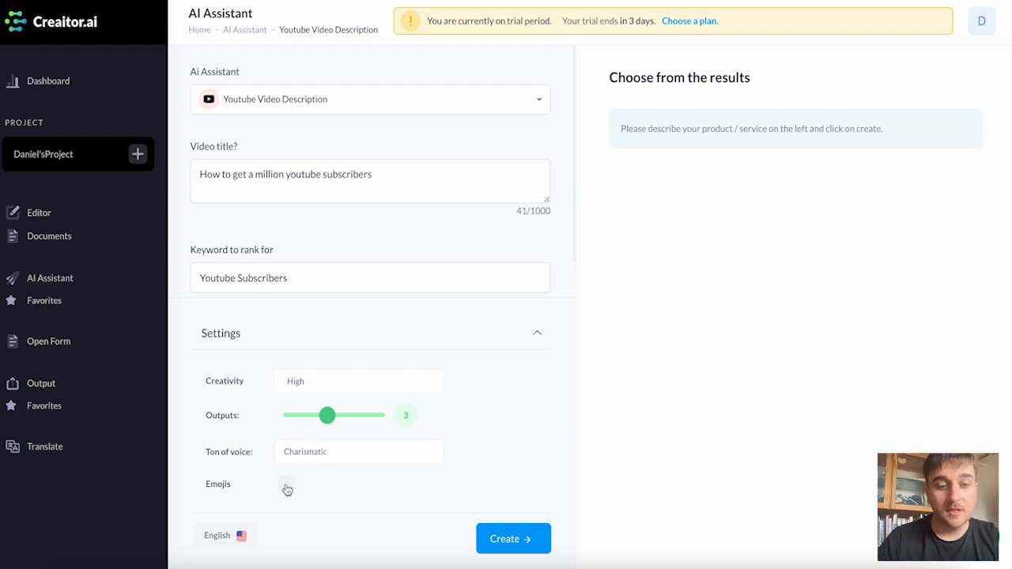
pyautogui.click(286, 484)
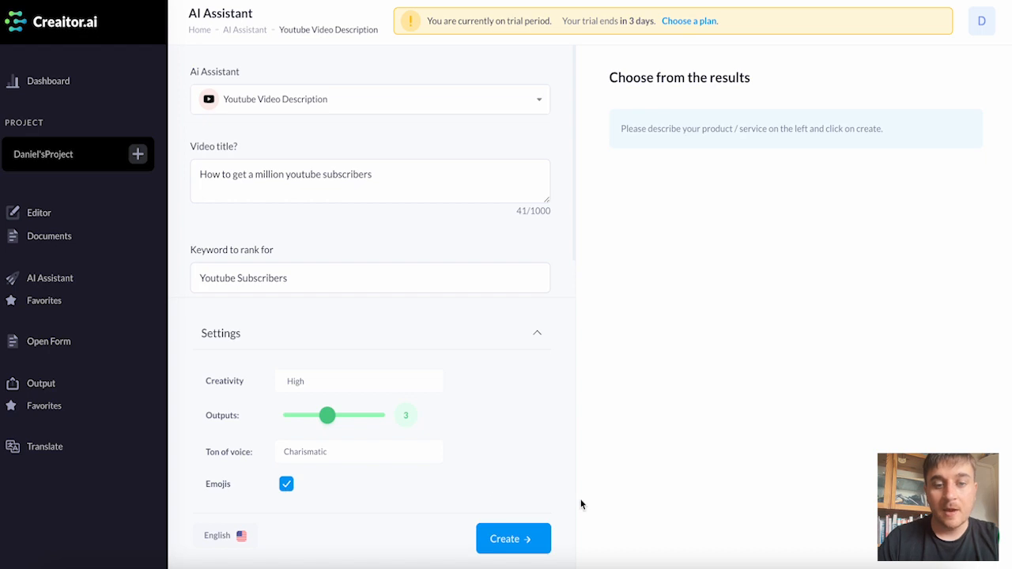
pyautogui.moveTo(512, 538)
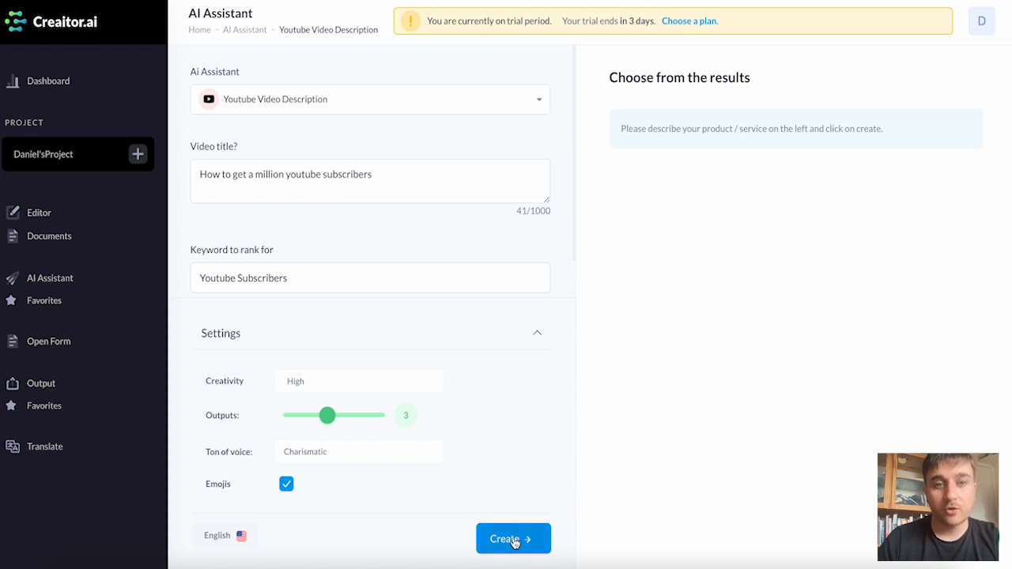
# Create the YouTube descriptions, review the subscriber-growth results, and return to the Dashboard
pyautogui.click(512, 538)
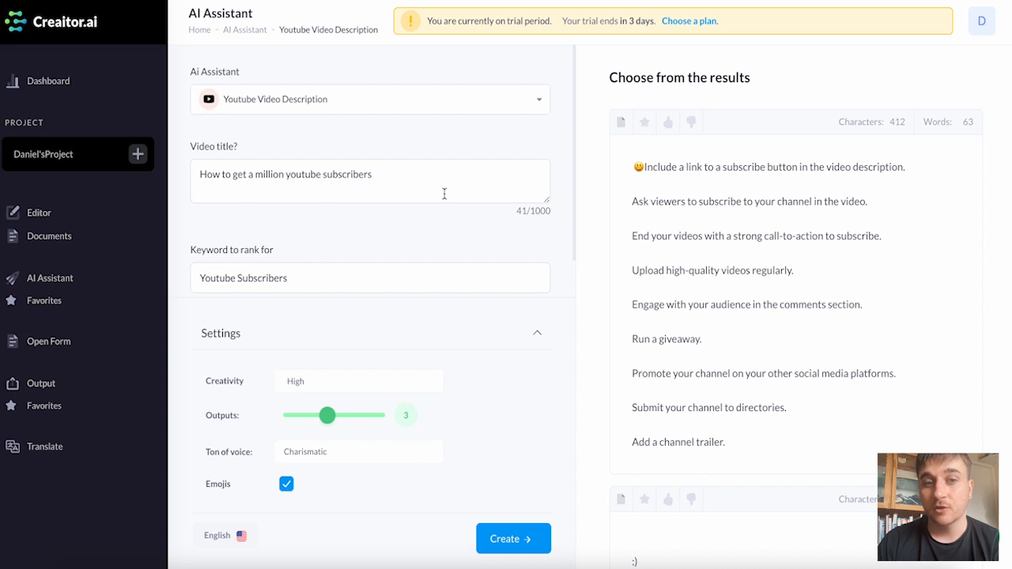
pyautogui.moveTo(635, 171)
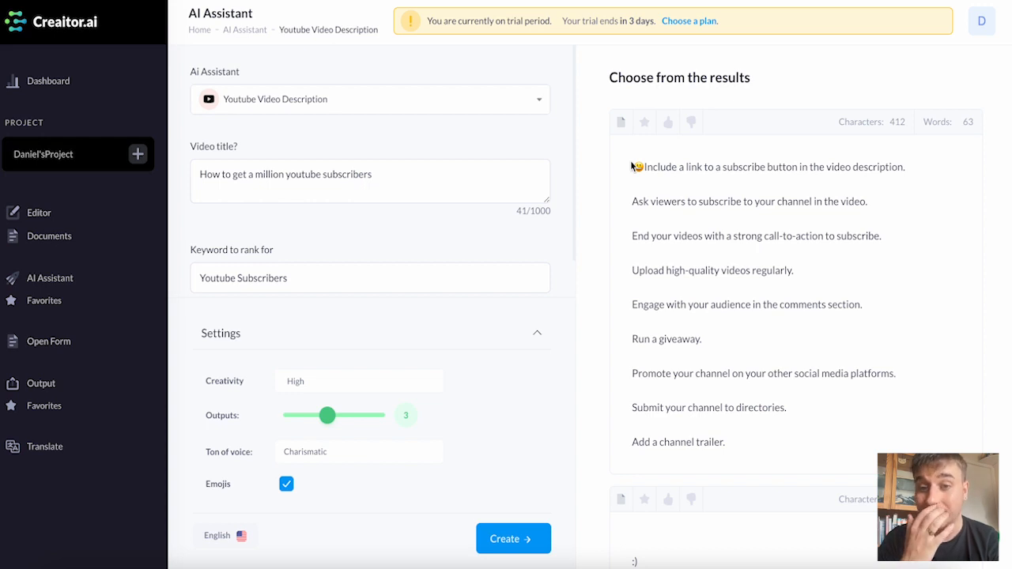
pyautogui.moveTo(639, 165)
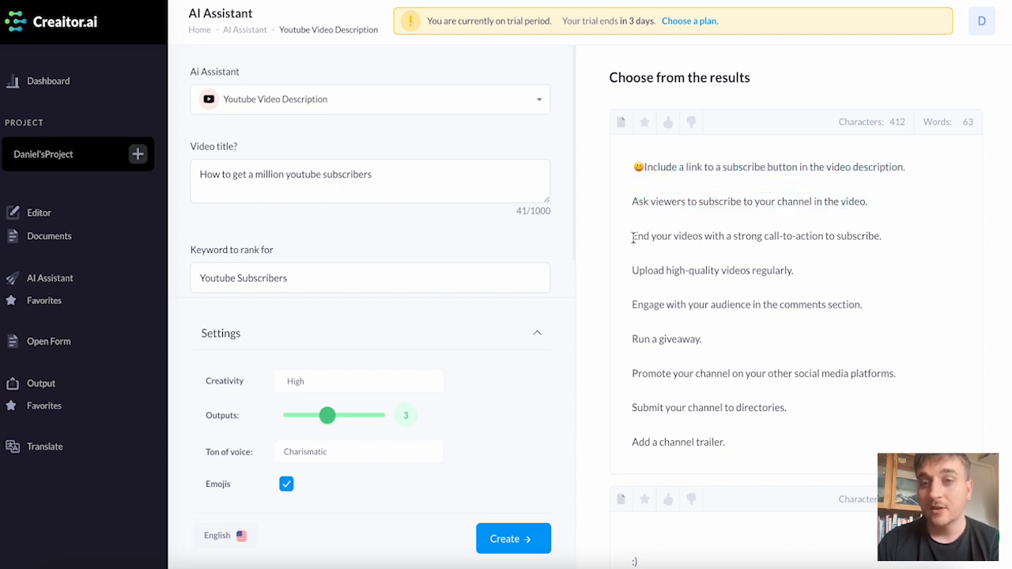
pyautogui.doubleClick(756, 236)
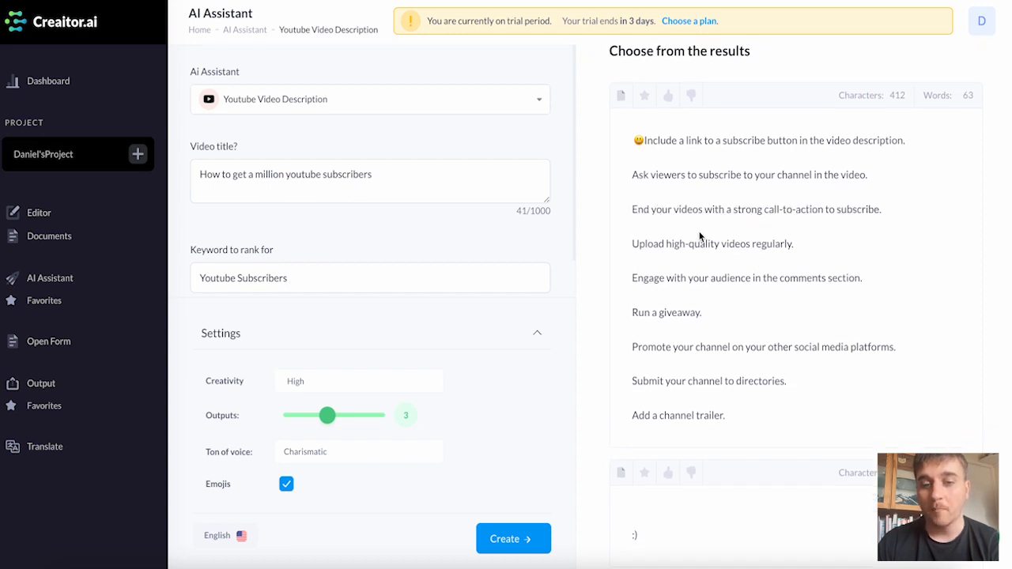
pyautogui.click(47, 80)
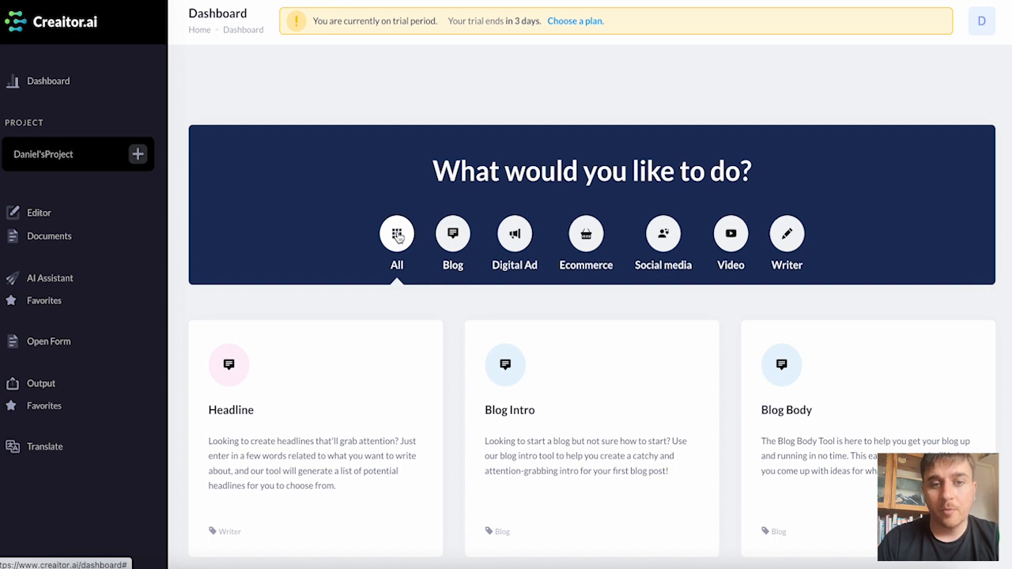
# Filter the dashboard cards by Blog, Digital Ad, Social media and Video categories in turn
pyautogui.click(452, 234)
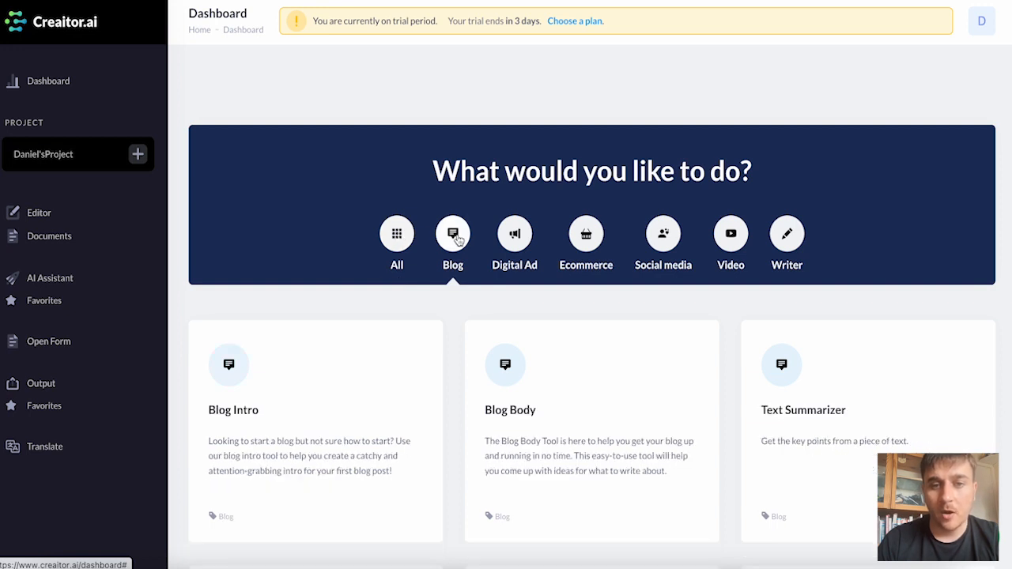
pyautogui.click(514, 234)
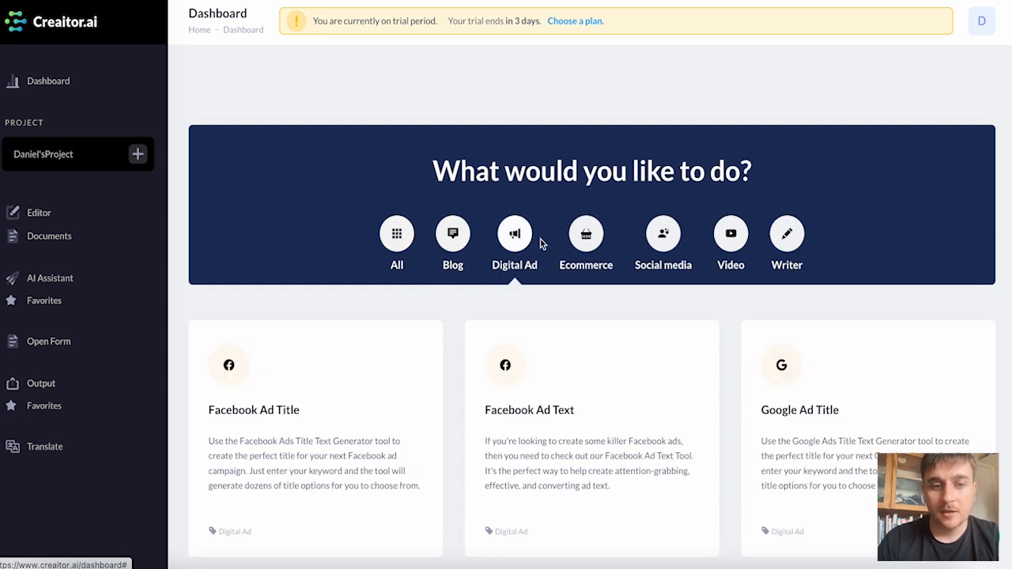
pyautogui.click(663, 234)
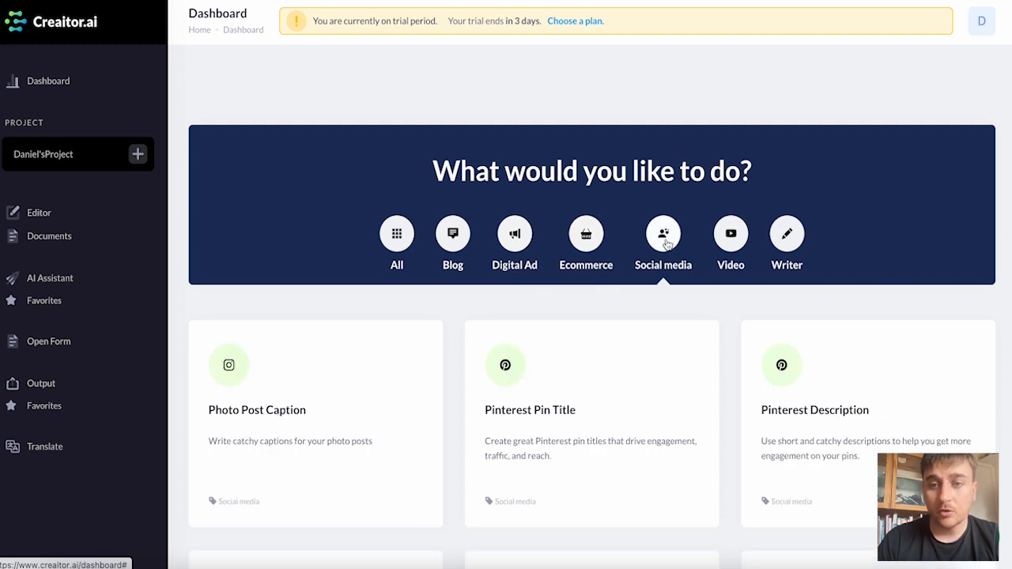
pyautogui.click(731, 234)
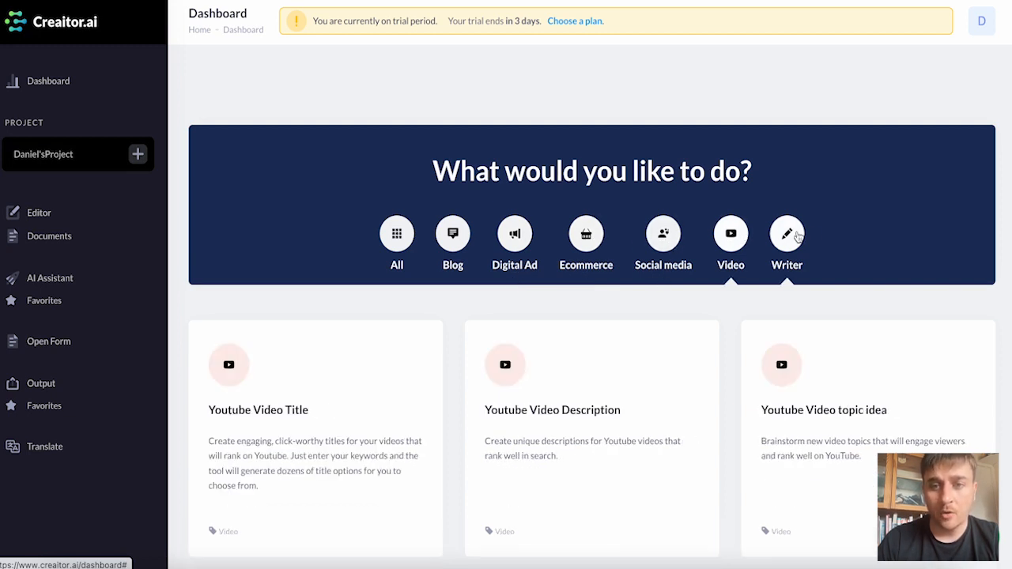
# Scroll through the tool cards and open the Photo Post Caption tool
pyautogui.scroll(-3)
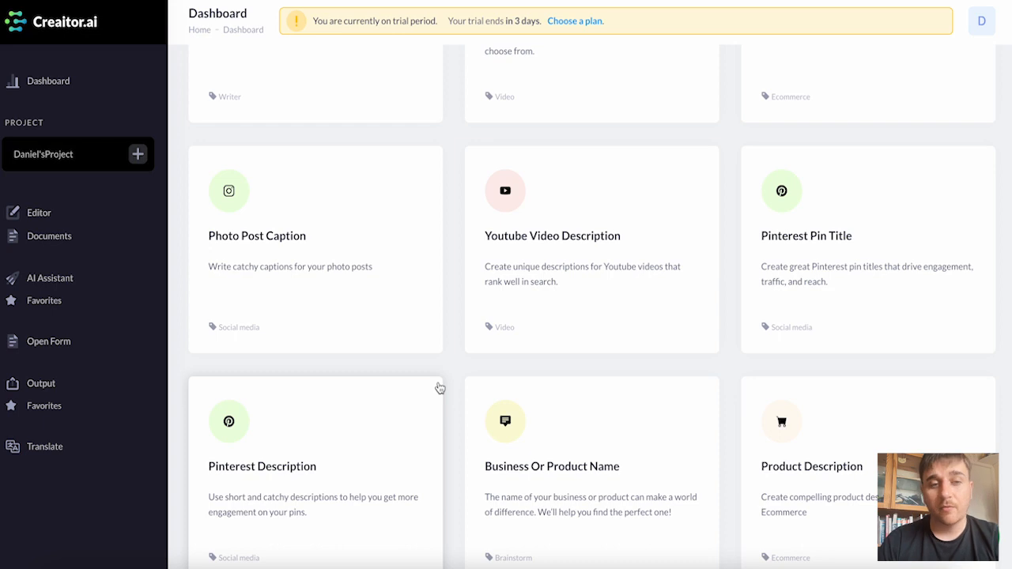
pyautogui.moveTo(368, 272)
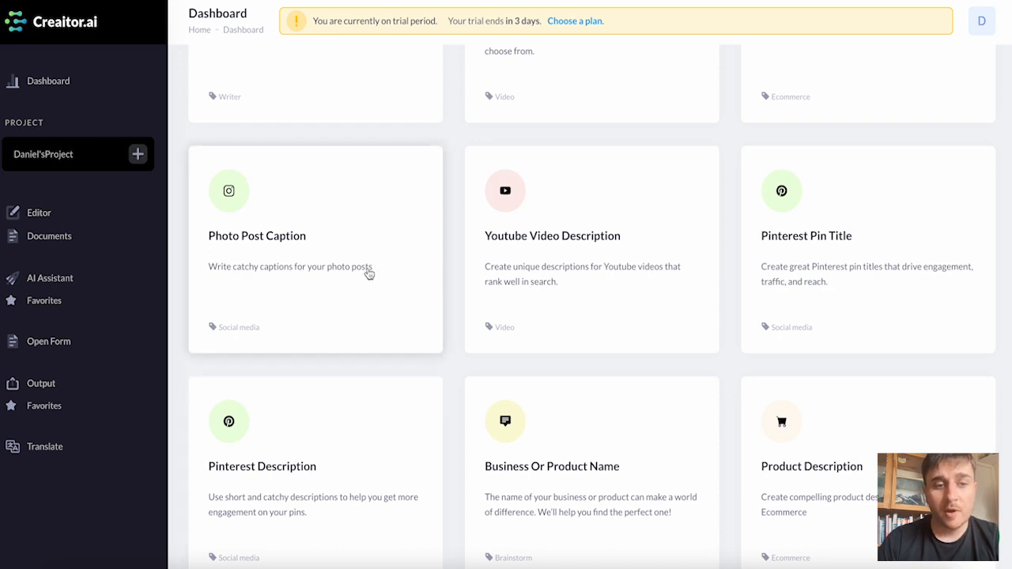
pyautogui.scroll(-3)
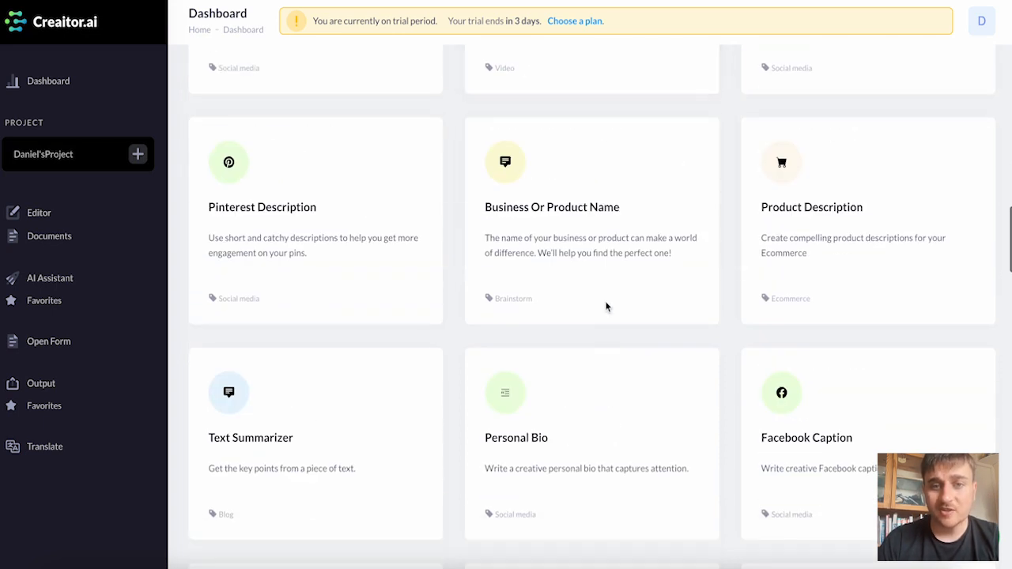
pyautogui.scroll(-3)
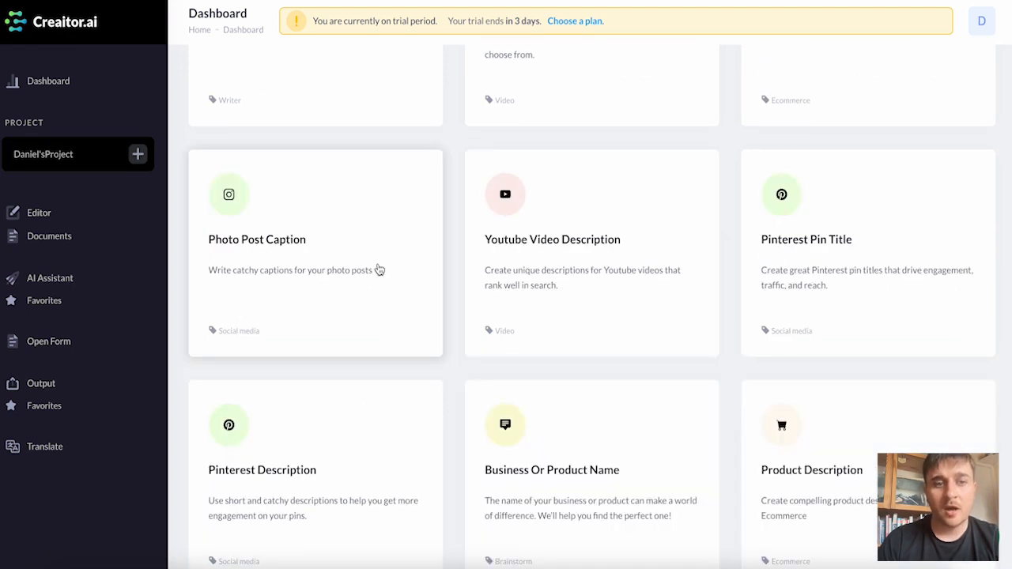
pyautogui.click(315, 239)
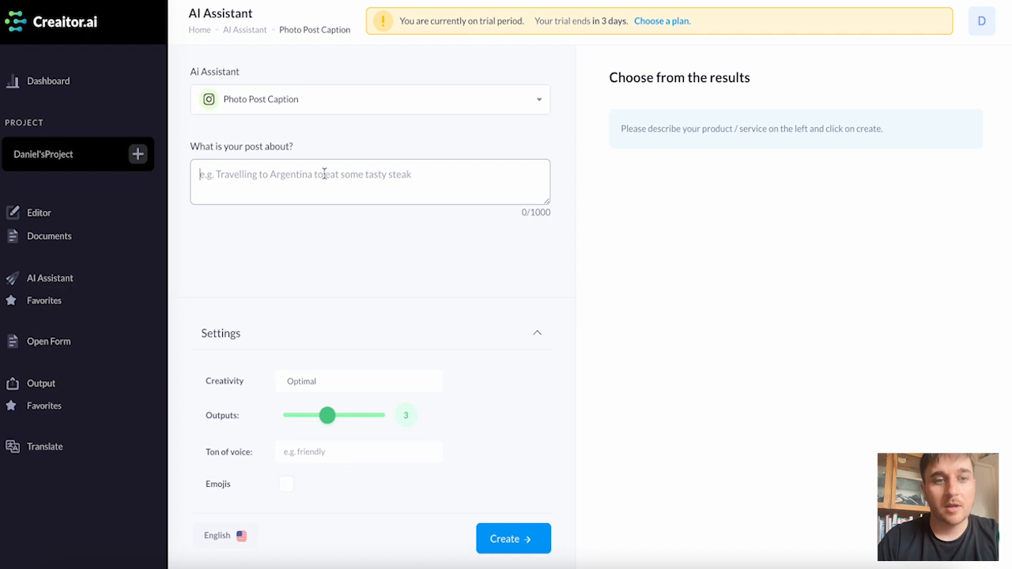
# Fill Photo Post Caption with topic 'Travelling to Disney World', Medium creativity and 'Friendly' tone
pyautogui.write('Travelling to Disney World')
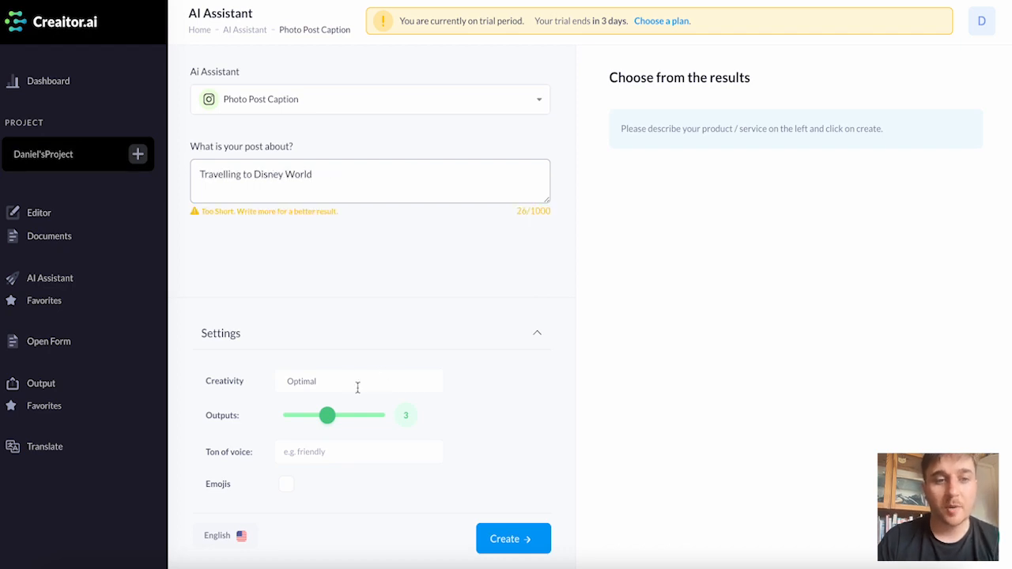
pyautogui.click(358, 380)
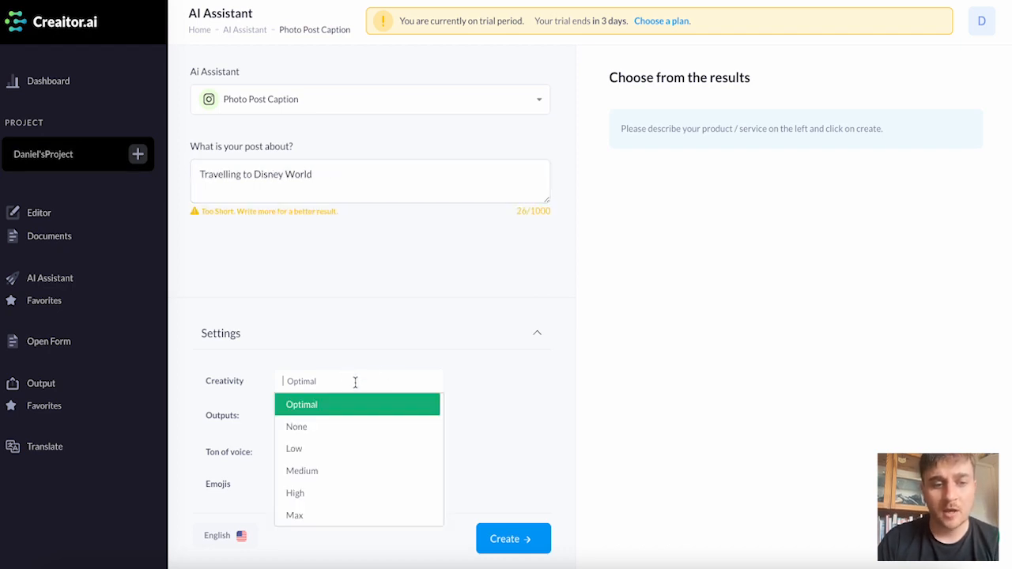
pyautogui.click(301, 471)
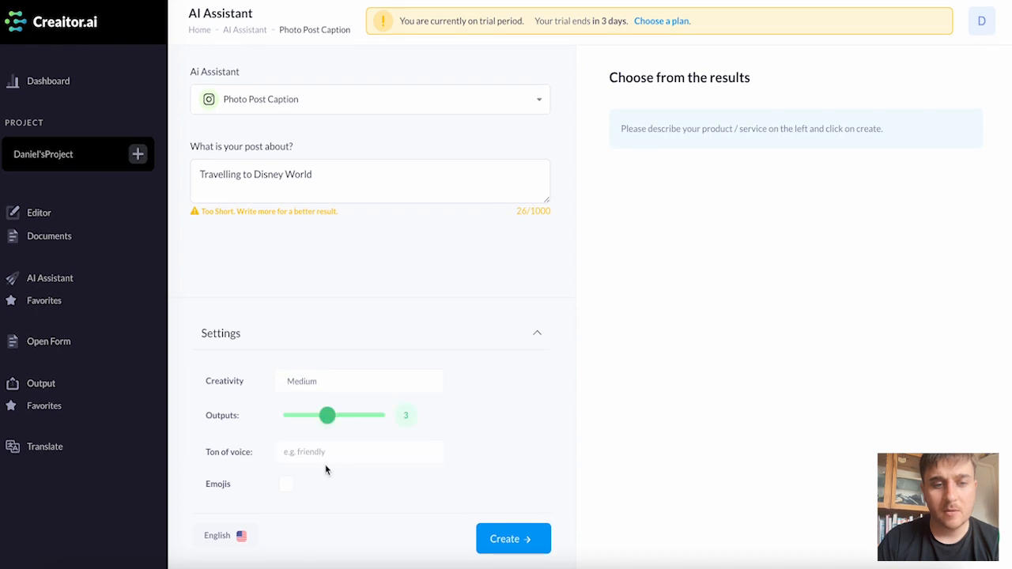
pyautogui.write('Friendly')
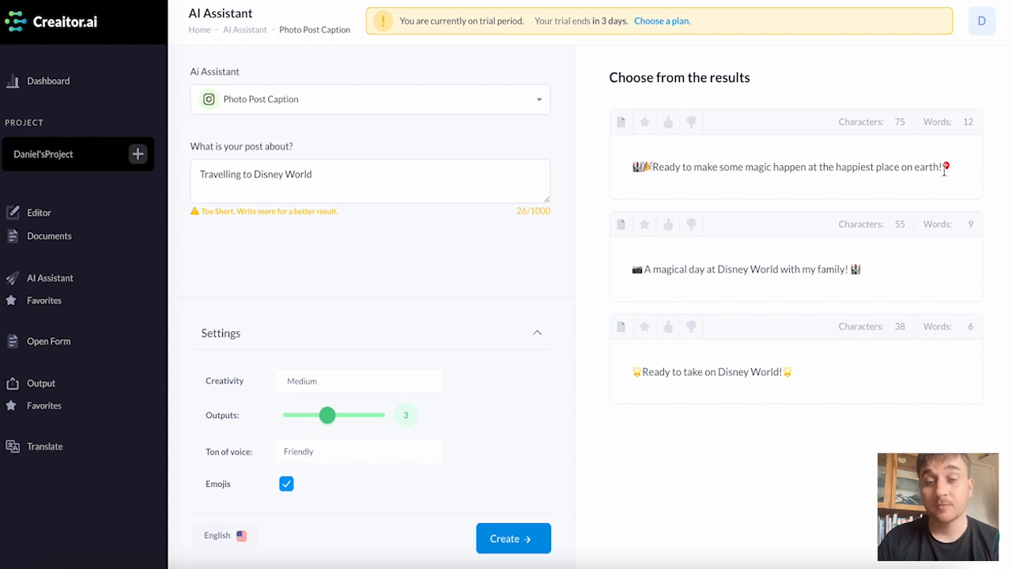
pyautogui.click(371, 98)
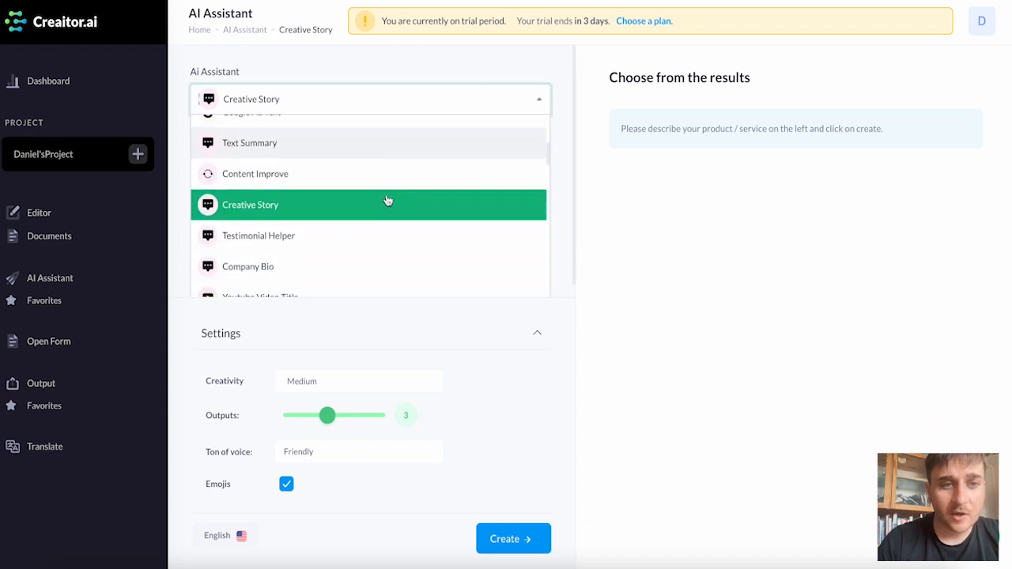
# Create the ghost-in-purgatory-until-Disneyland story, read the output, and return to the Dashboard
pyautogui.click(512, 538)
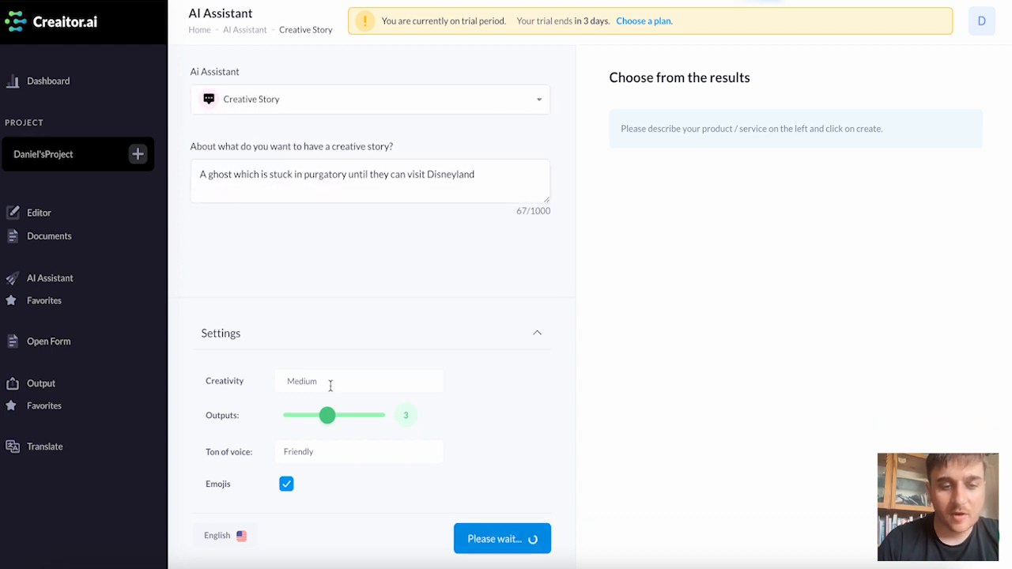
pyautogui.moveTo(351, 432)
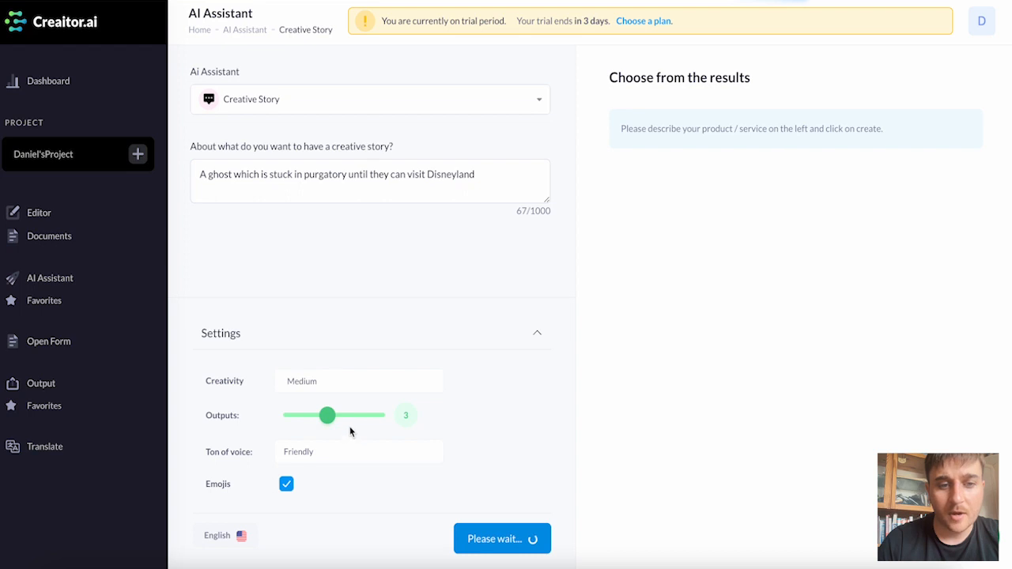
pyautogui.click(501, 537)
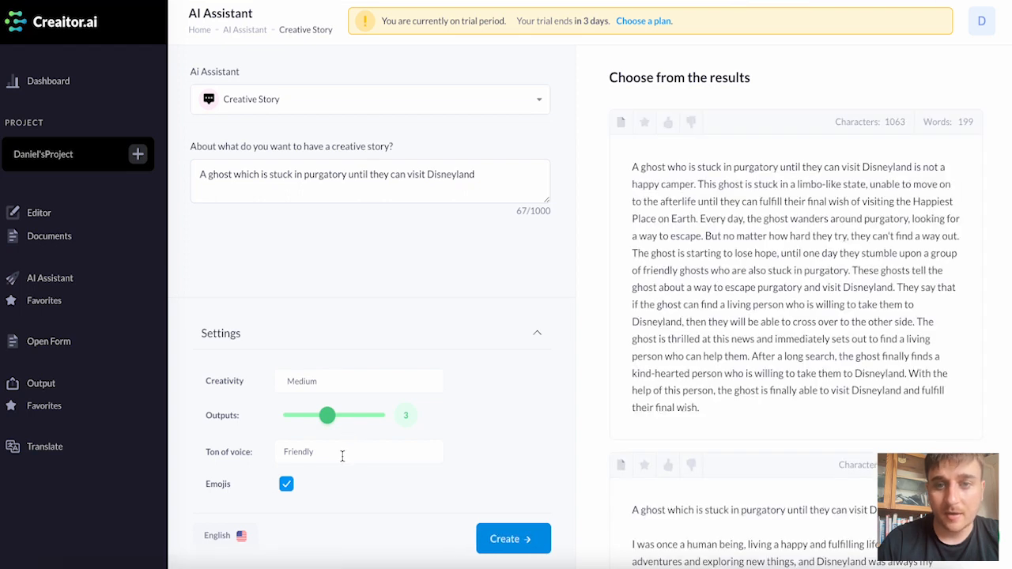
pyautogui.moveTo(780, 250)
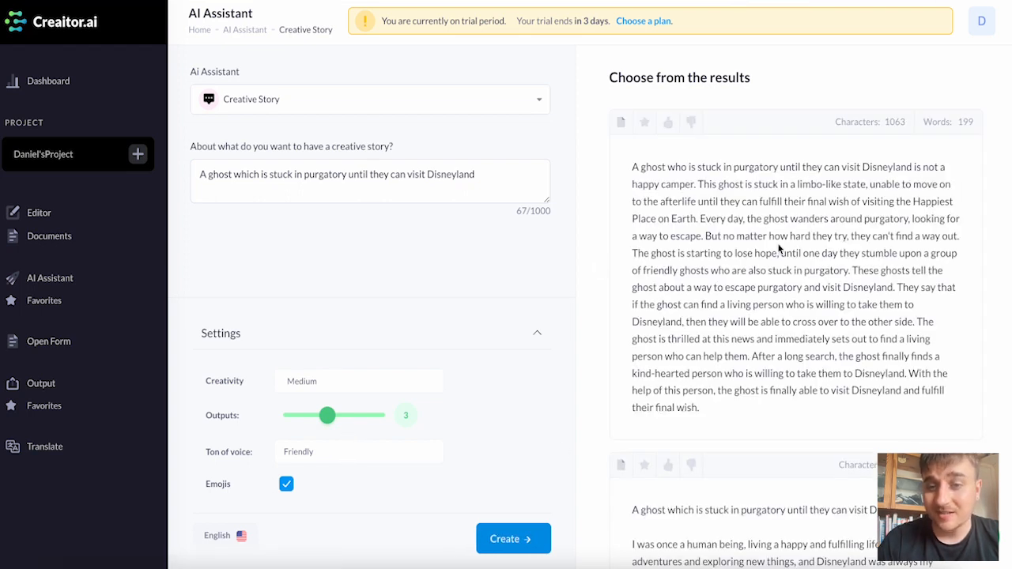
pyautogui.scroll(-3)
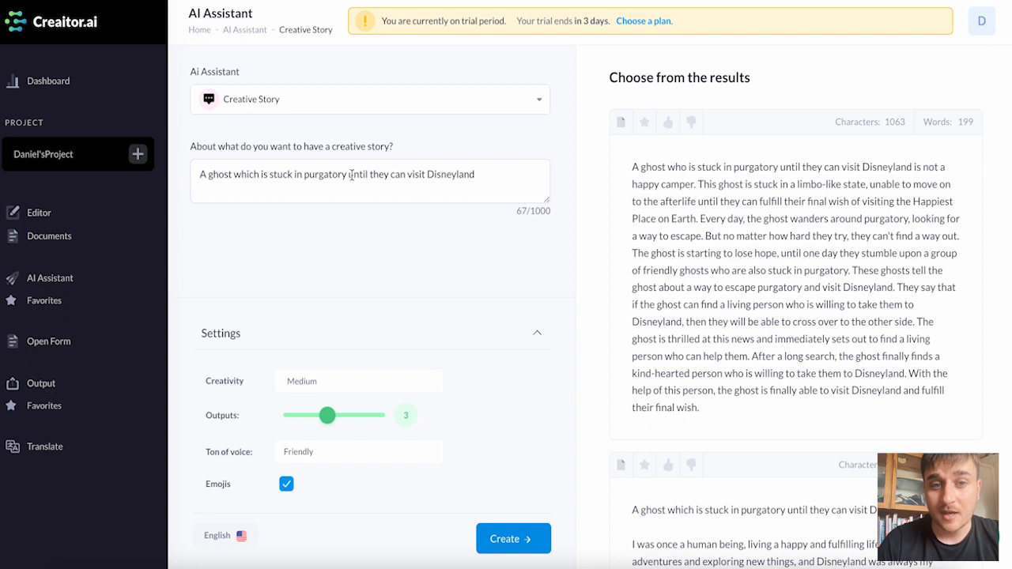
pyautogui.click(47, 81)
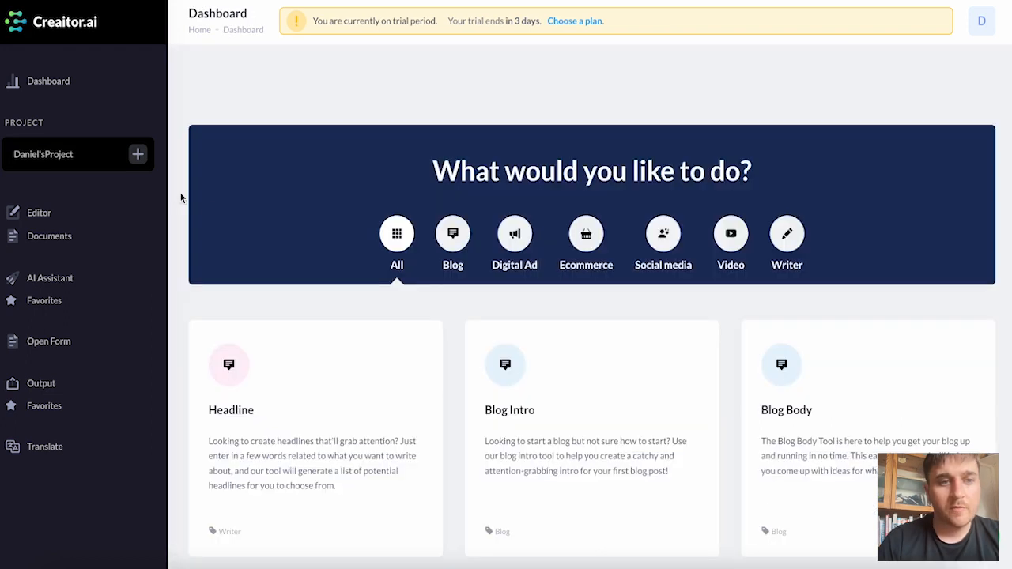
pyautogui.moveTo(214, 212)
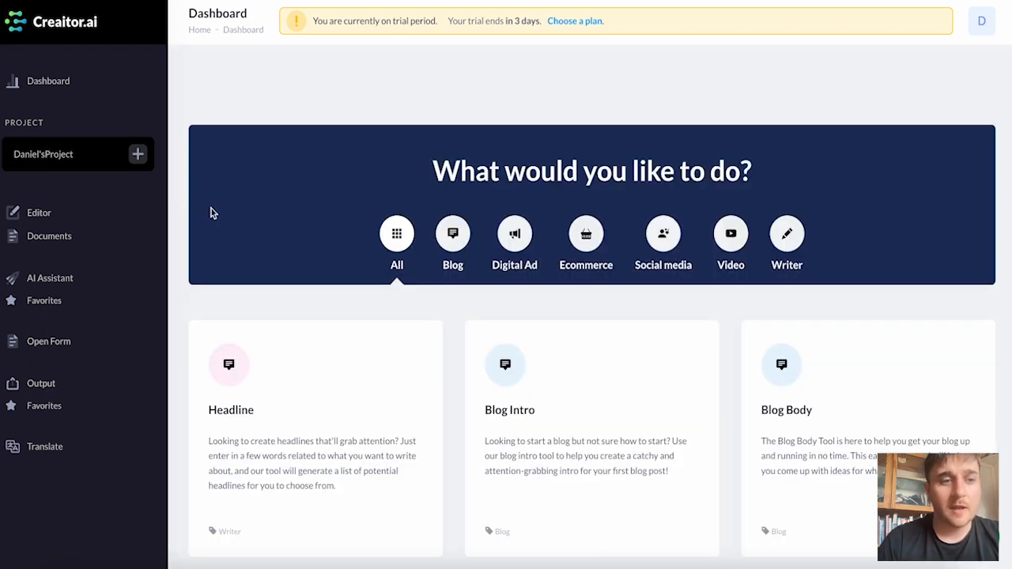
pyautogui.moveTo(49, 241)
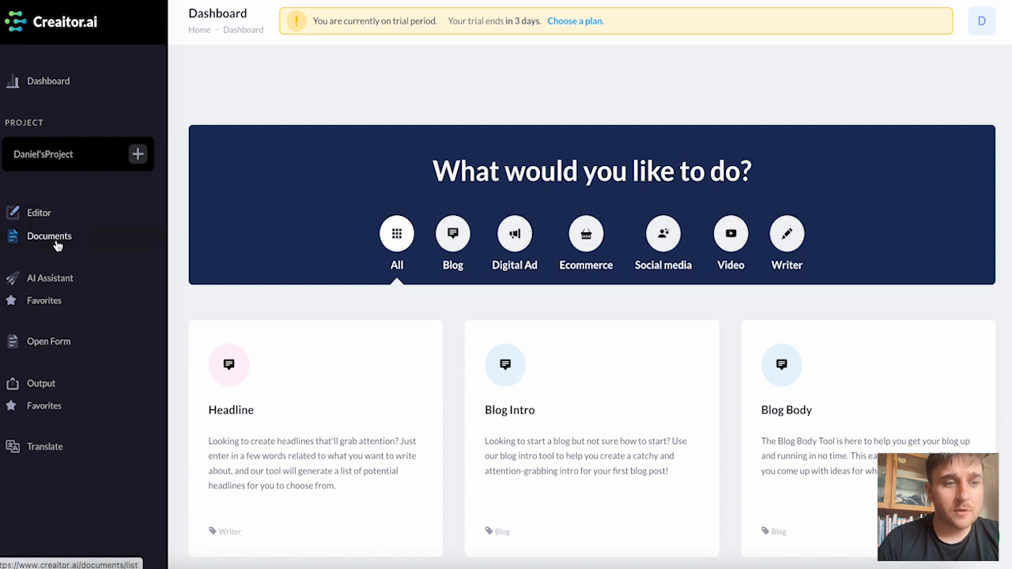
pyautogui.moveTo(39, 207)
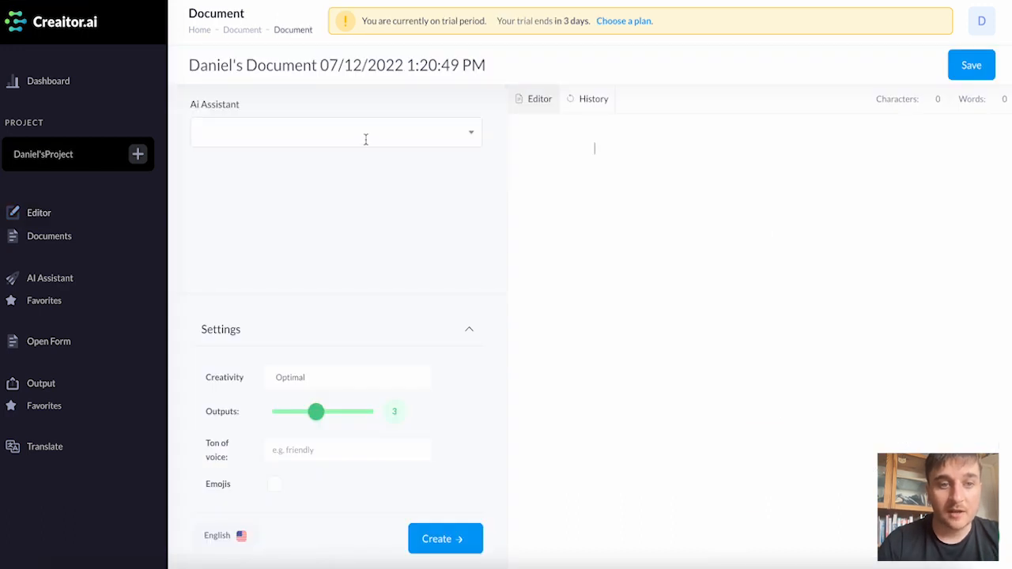
pyautogui.moveTo(49, 236)
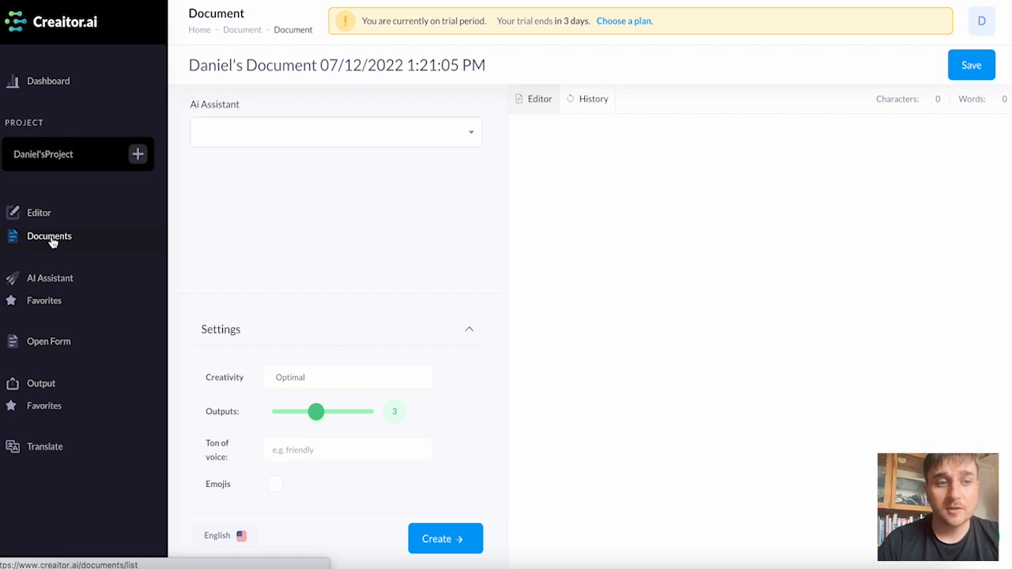
# View the empty Documents list from the editor and head back toward the Dashboard
pyautogui.click(49, 236)
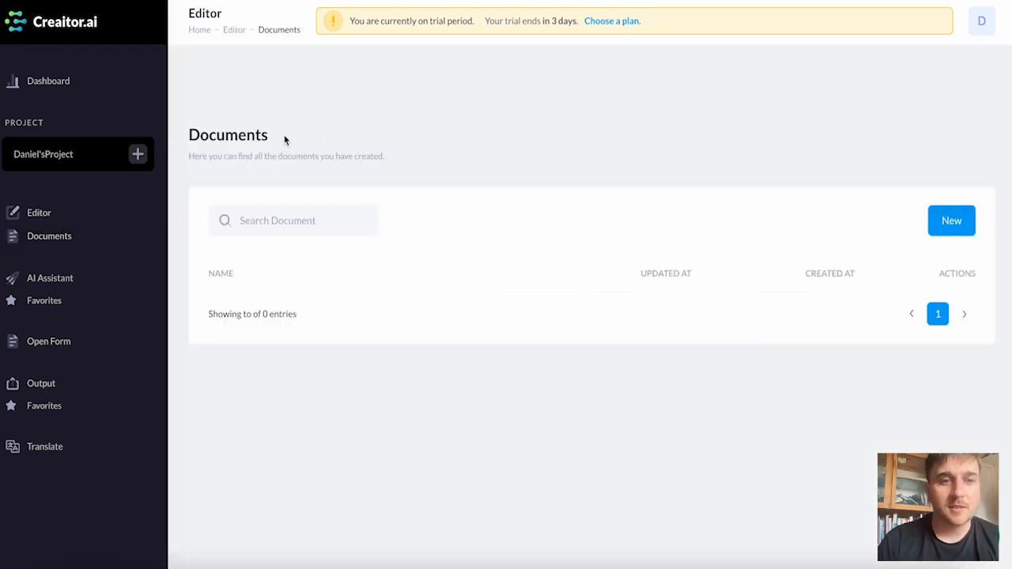
pyautogui.moveTo(317, 155)
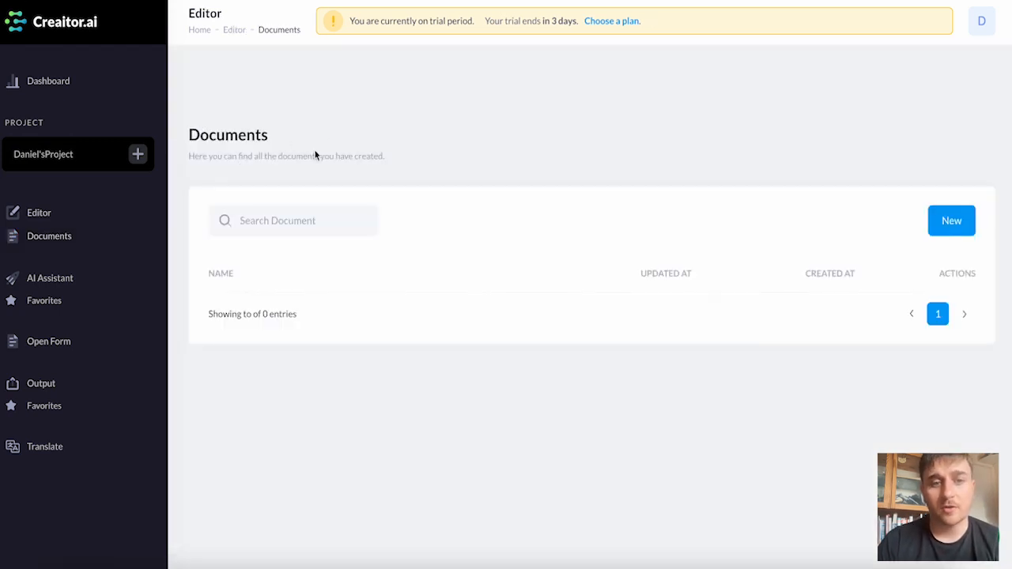
pyautogui.moveTo(994, 173)
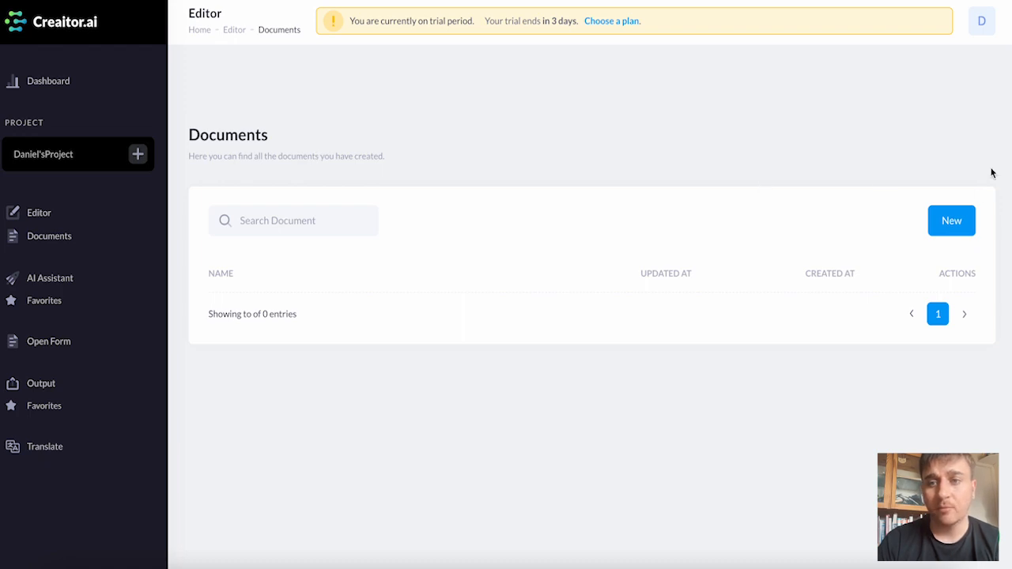
pyautogui.click(952, 221)
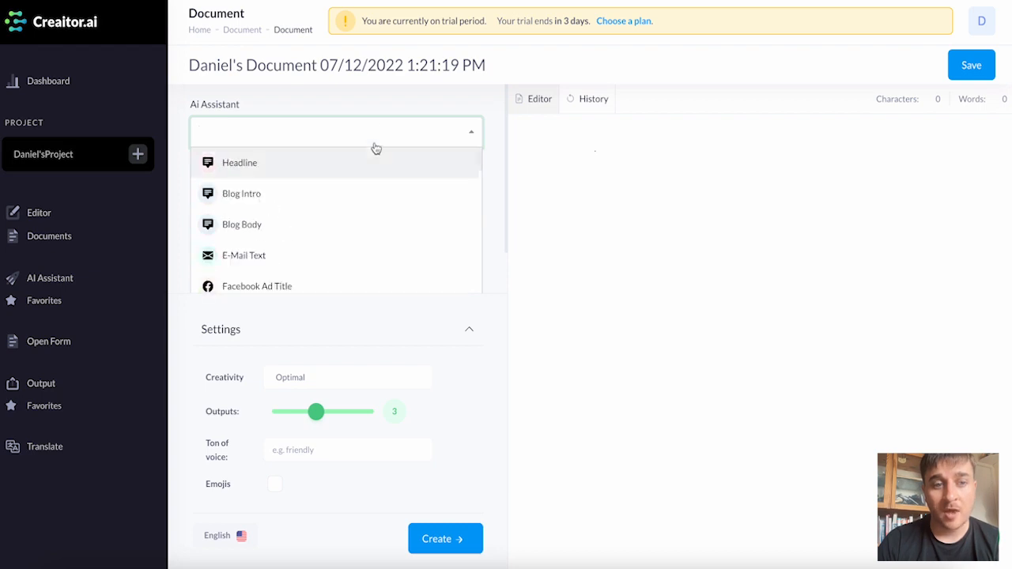
pyautogui.scroll(-3)
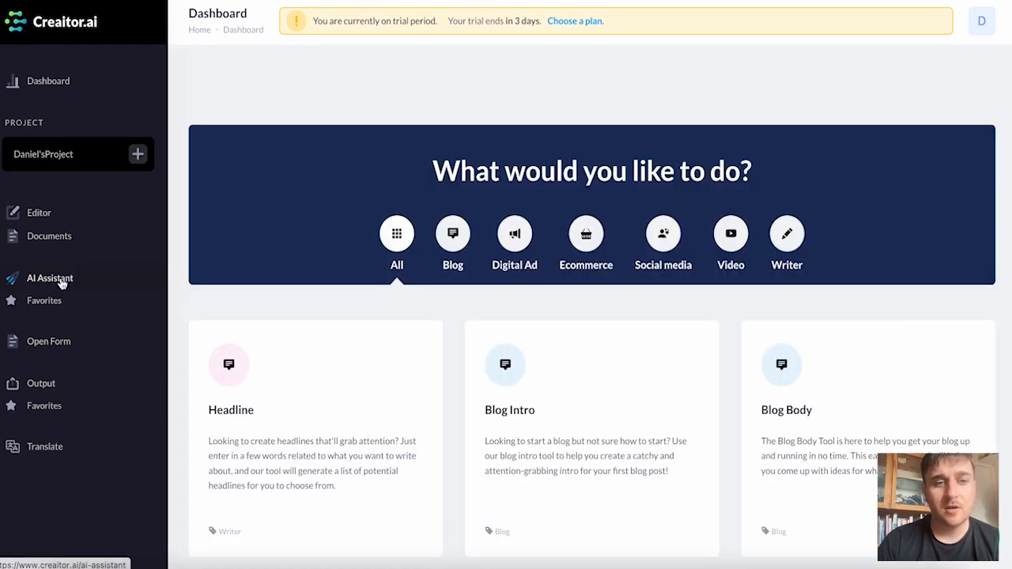
# Browse the AI Assistant catalogue and empty Favorites page, then open the Open Form tool
pyautogui.click(49, 279)
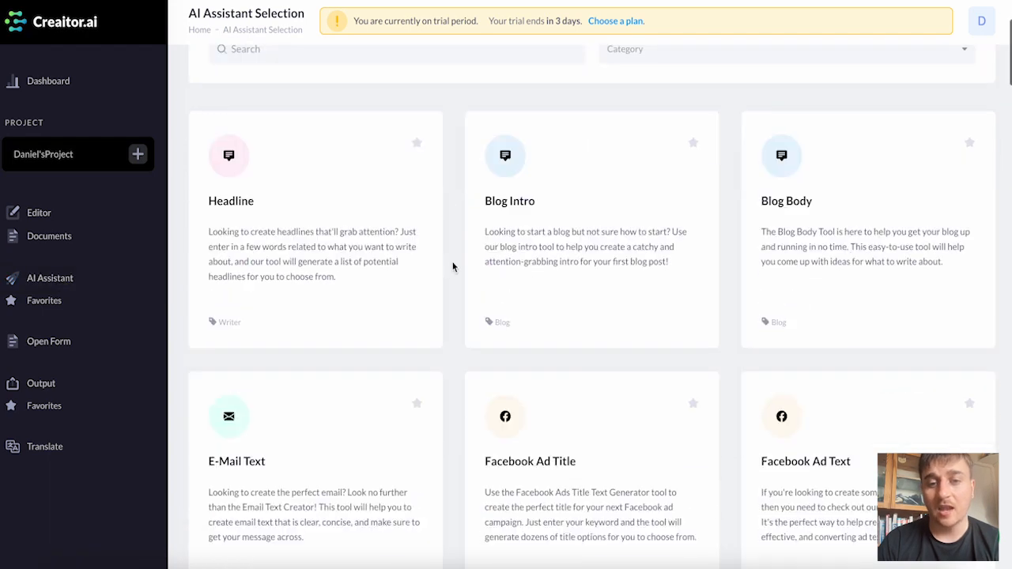
pyautogui.scroll(-3)
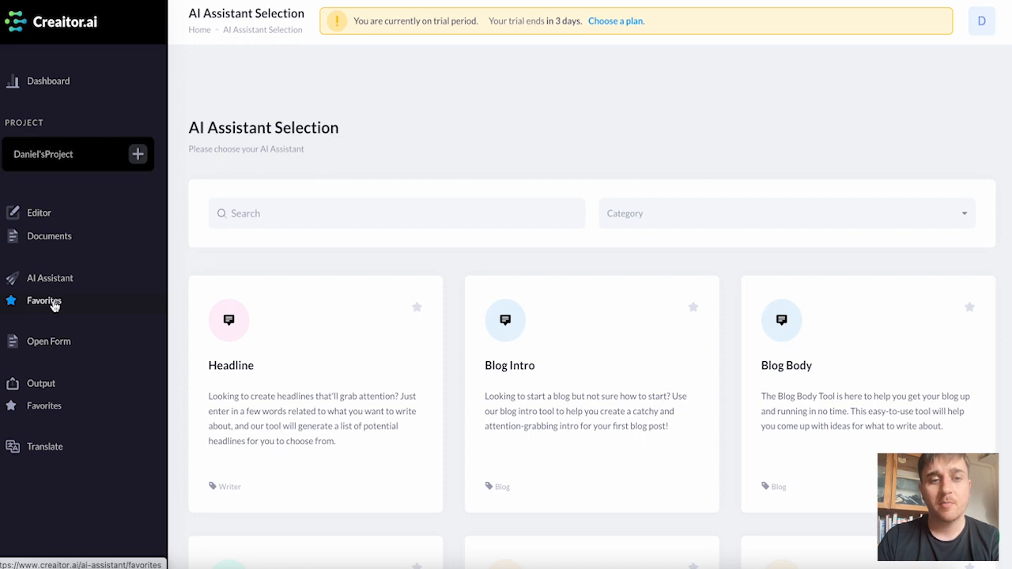
pyautogui.click(45, 300)
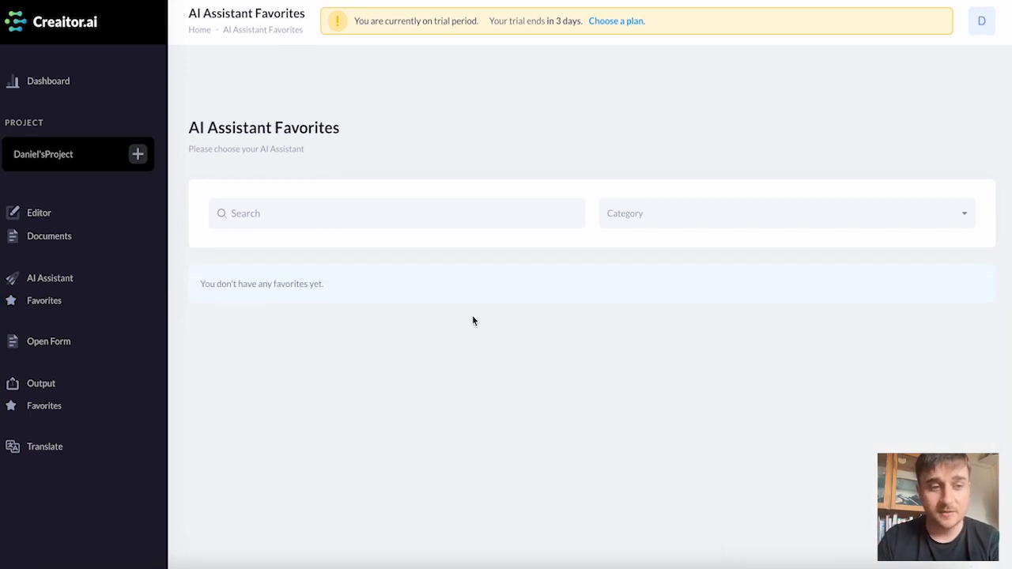
pyautogui.click(47, 81)
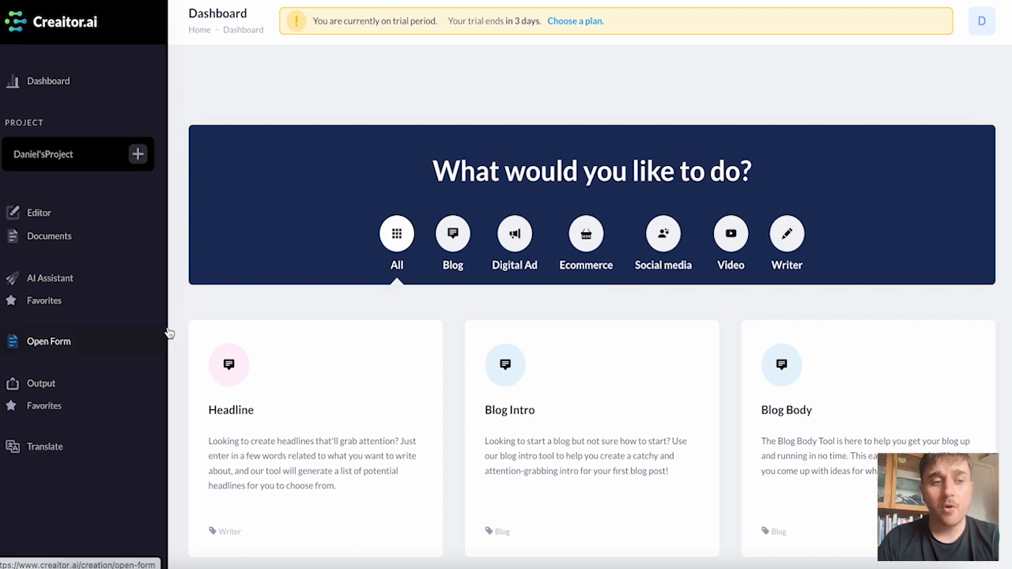
pyautogui.moveTo(56, 345)
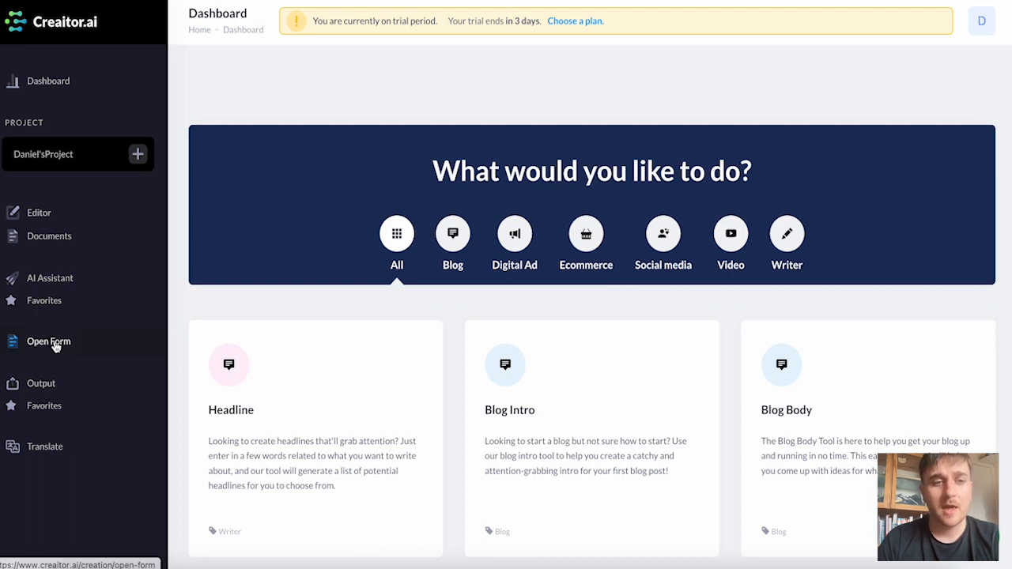
pyautogui.click(47, 341)
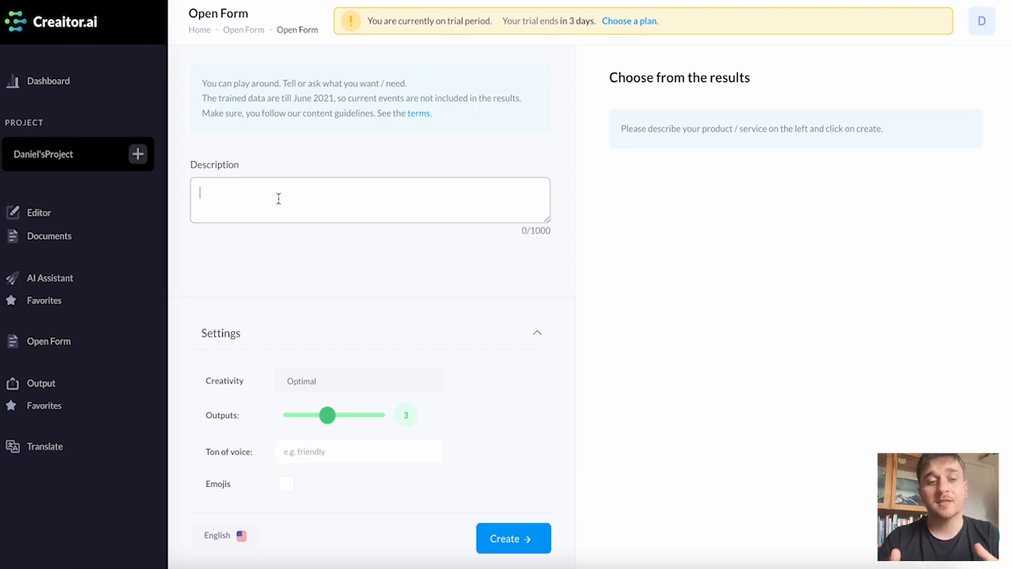
pyautogui.moveTo(245, 163)
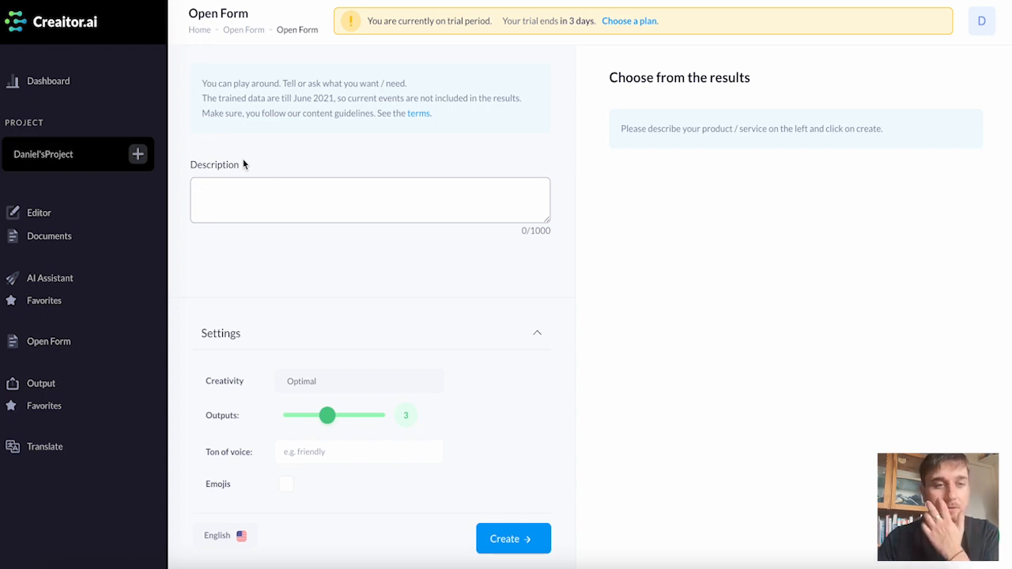
# Enter 'Top 10 wealthiest rappers' as the Open Form description and create the results
pyautogui.write('Top')
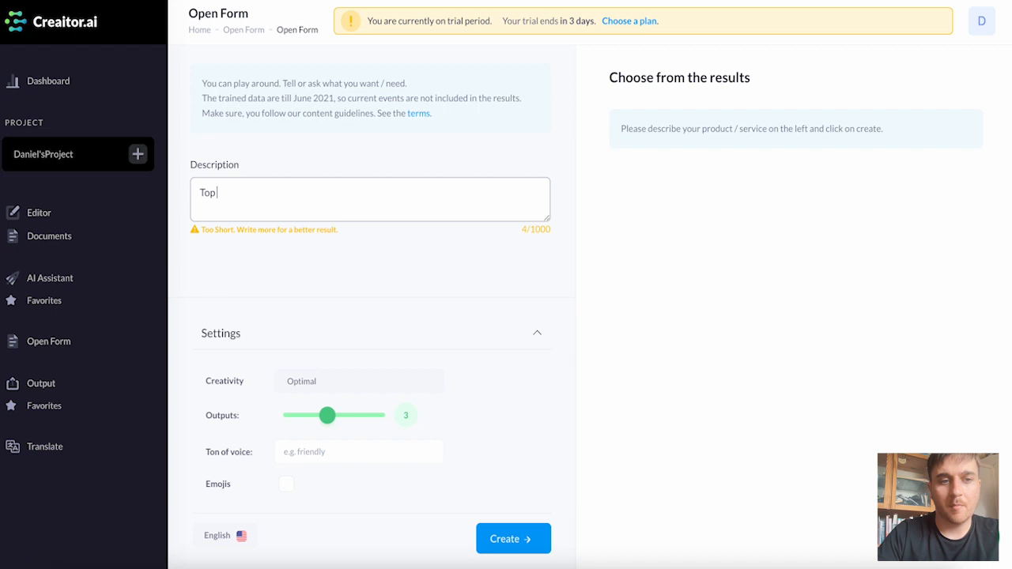
pyautogui.write('10 wealthiest rappers')
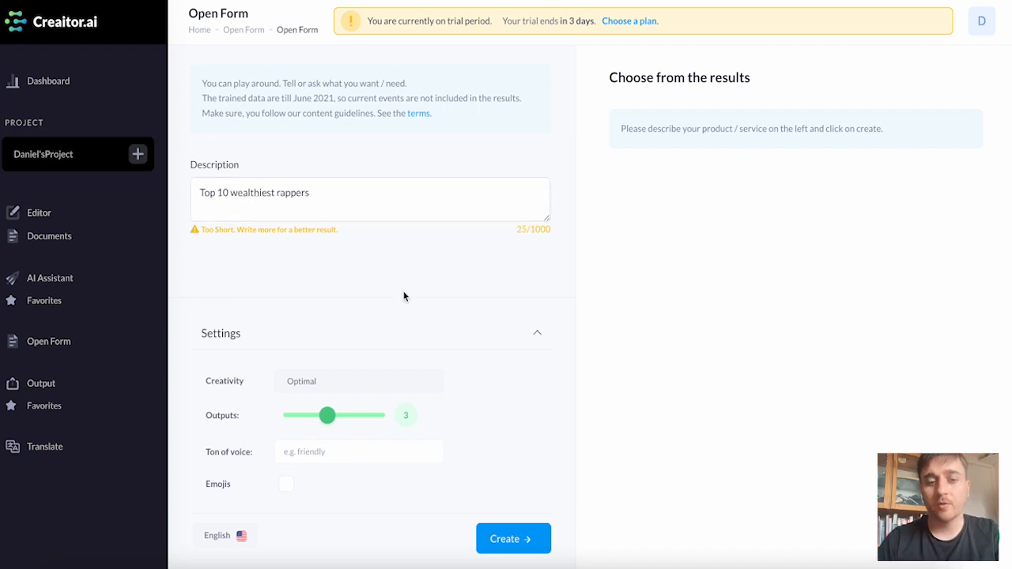
pyautogui.click(512, 537)
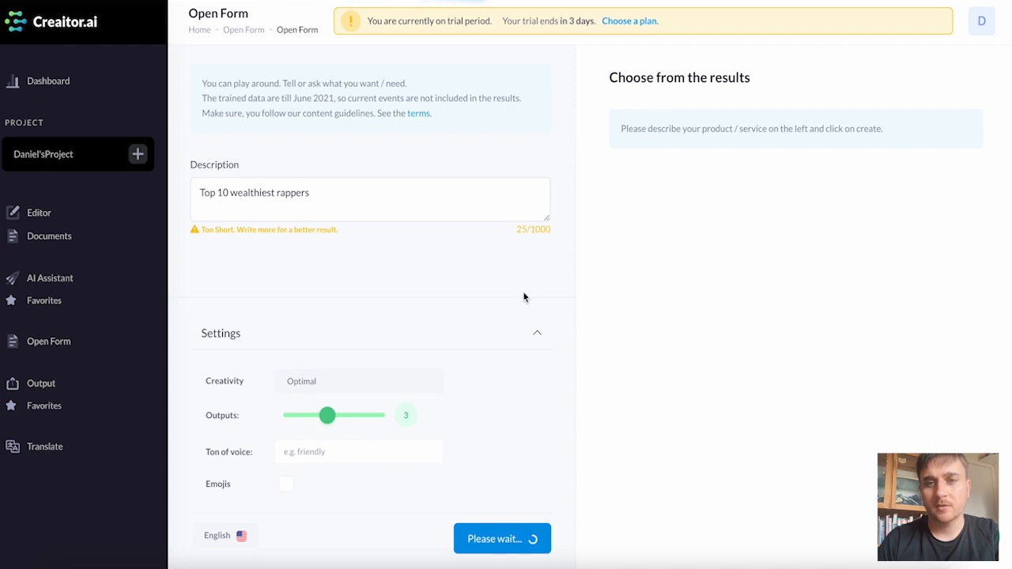
pyautogui.click(503, 538)
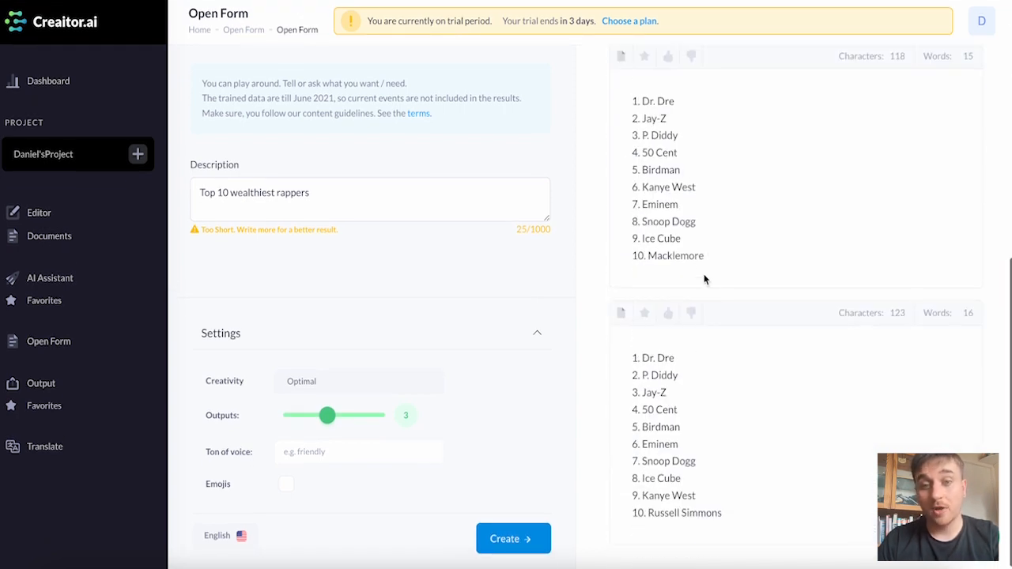
pyautogui.moveTo(681, 152)
pyautogui.write('A title for a self help book based on waking up early')
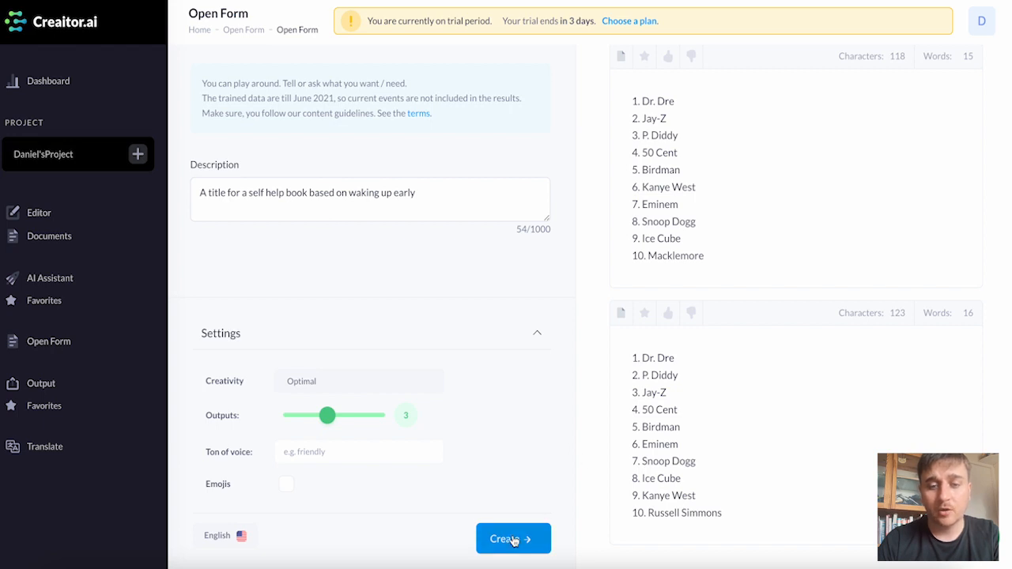
# Create the self-help book title ideas about waking up early from the entered description
pyautogui.click(512, 538)
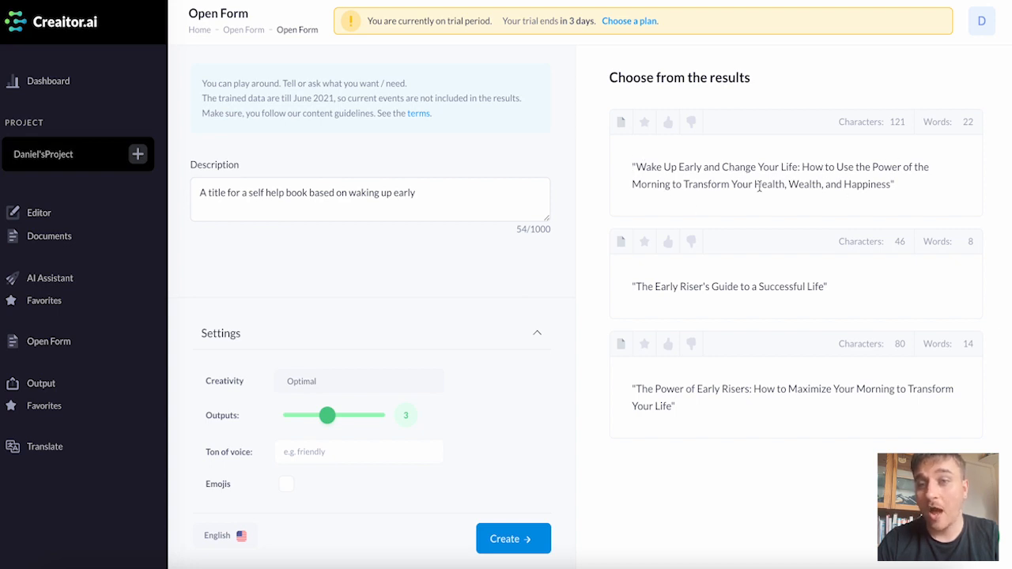
pyautogui.moveTo(840, 256)
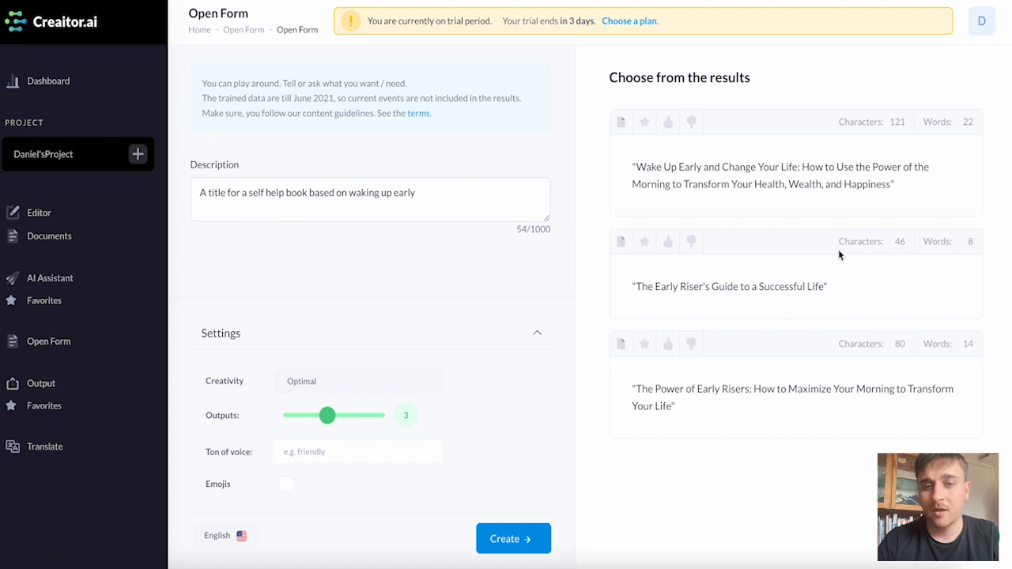
pyautogui.moveTo(740, 389)
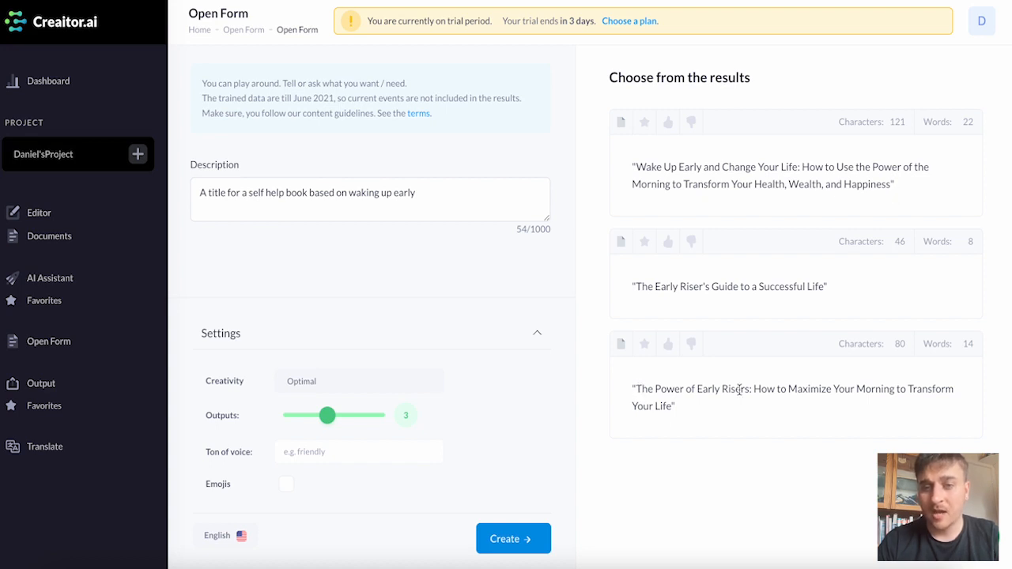
pyautogui.moveTo(694, 425)
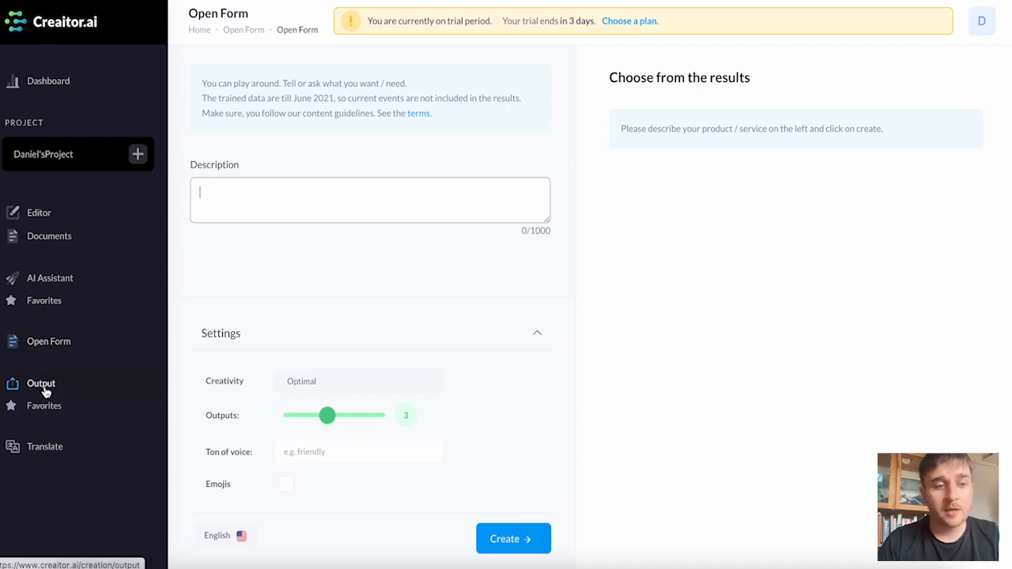
# Browse the AI Output history of saved Open Form results, then view the empty Favorites list
pyautogui.click(41, 384)
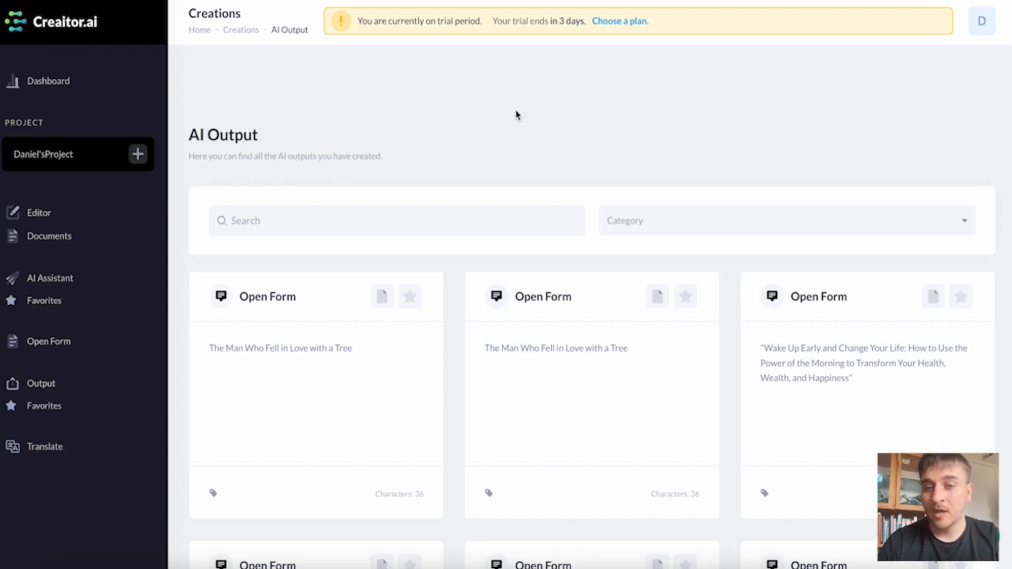
pyautogui.scroll(-3)
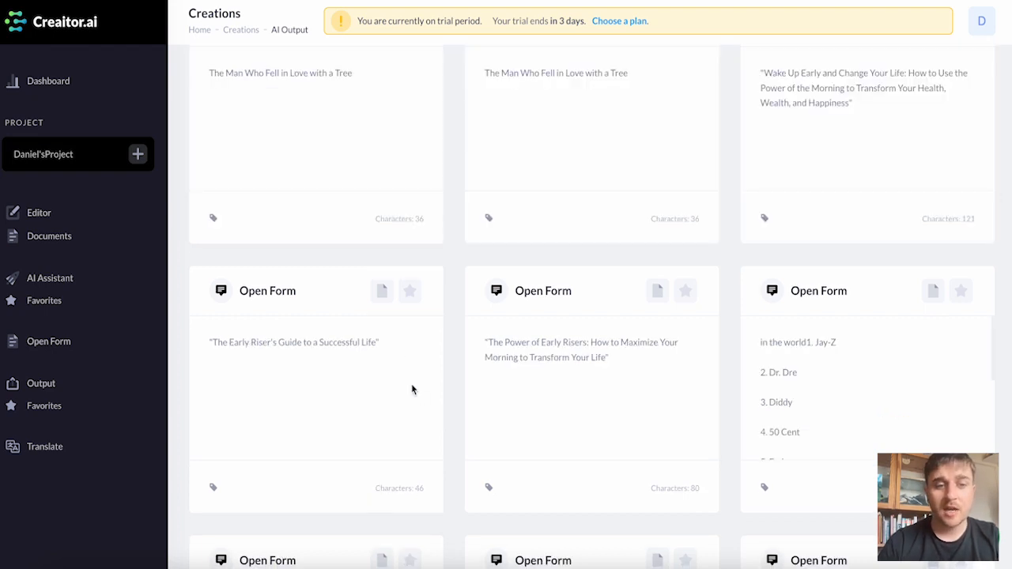
pyautogui.moveTo(398, 356)
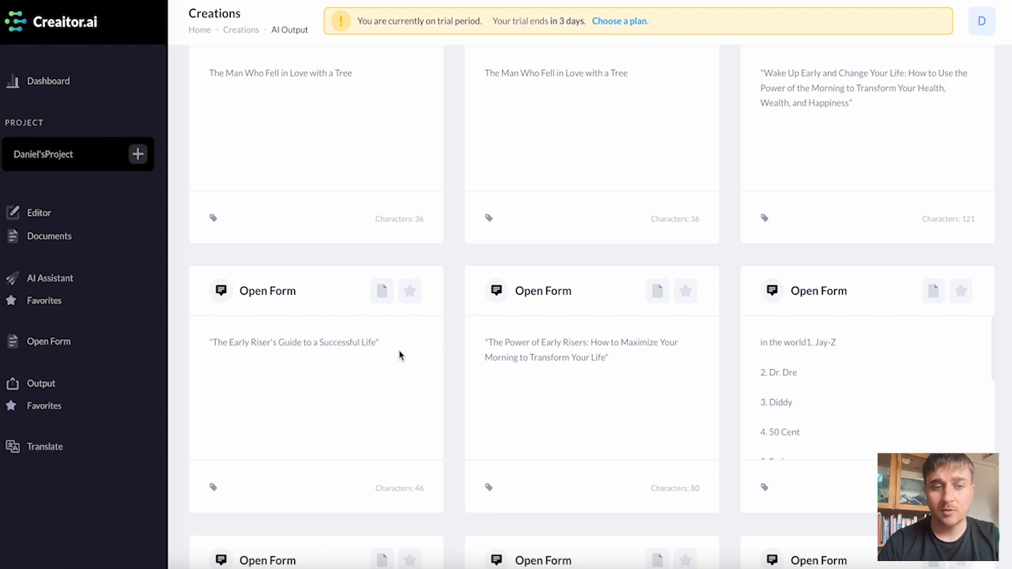
pyautogui.scroll(-3)
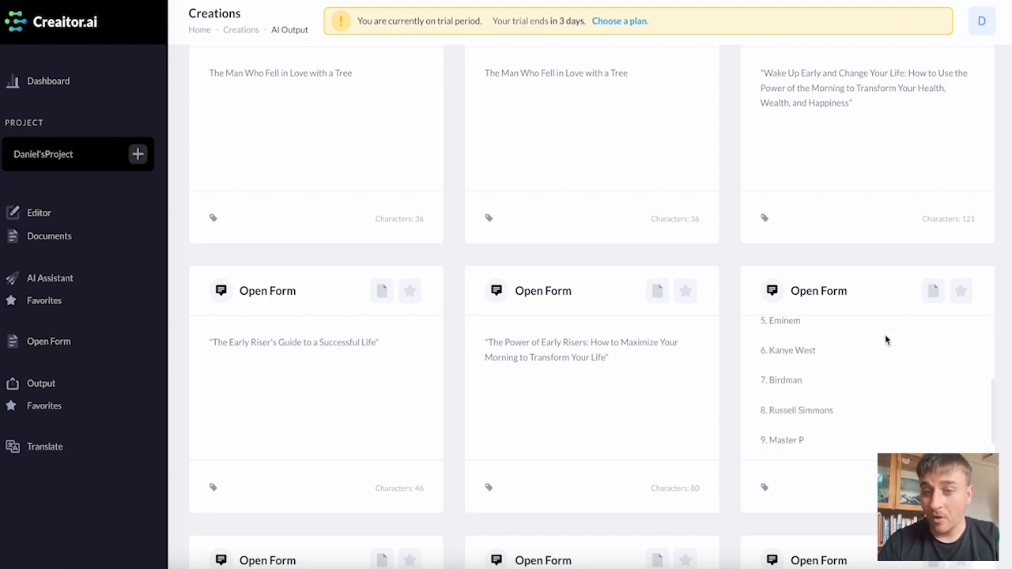
pyautogui.click(44, 405)
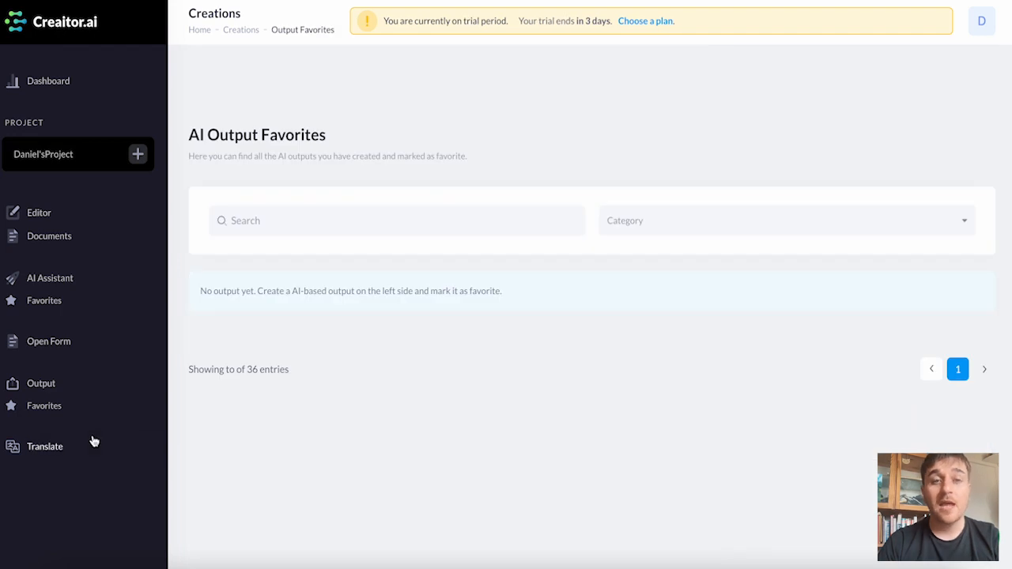
pyautogui.moveTo(45, 446)
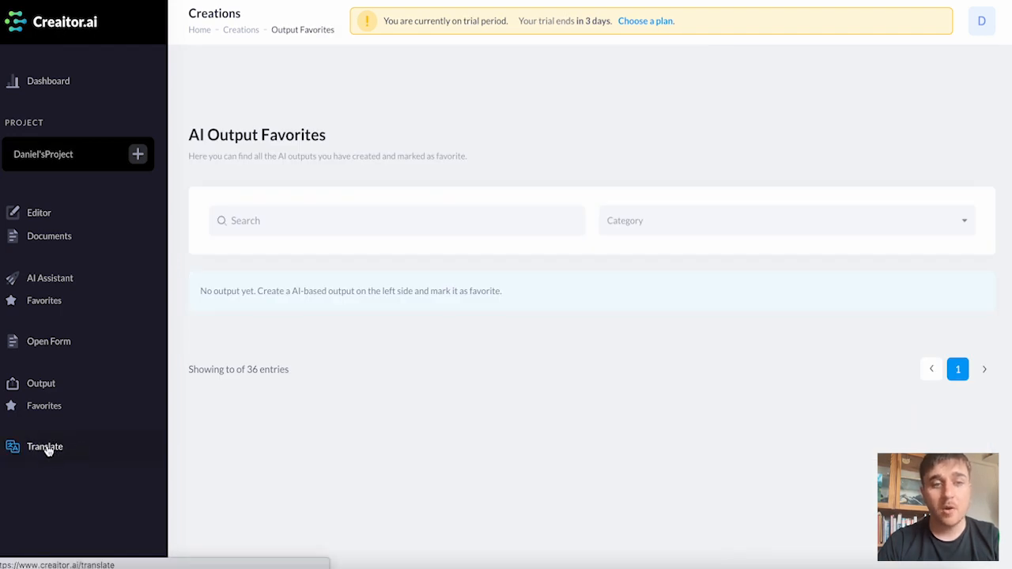
# Translate "Hello, my name is Daniel" from English into Swedish
pyautogui.click(44, 446)
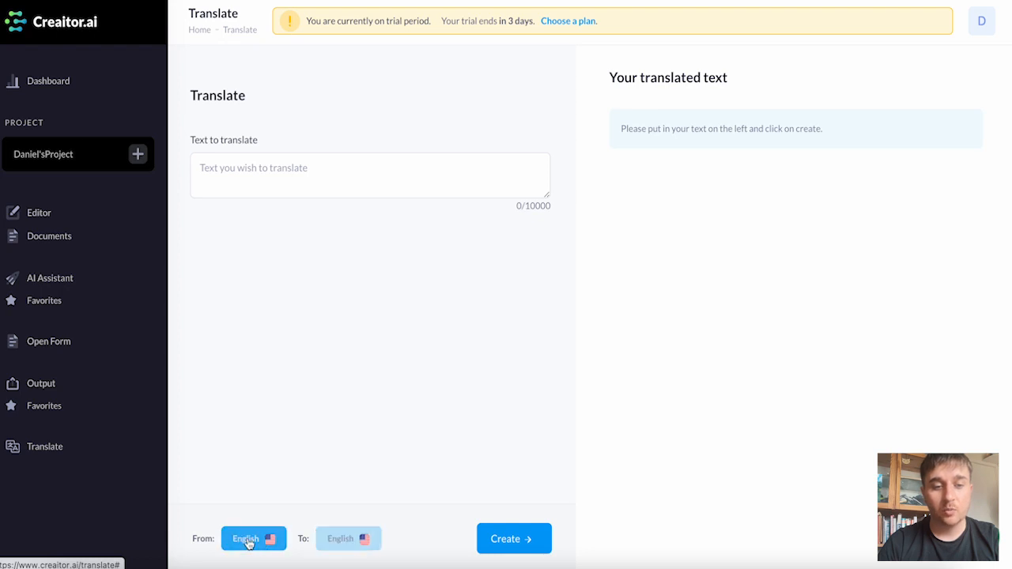
pyautogui.click(347, 538)
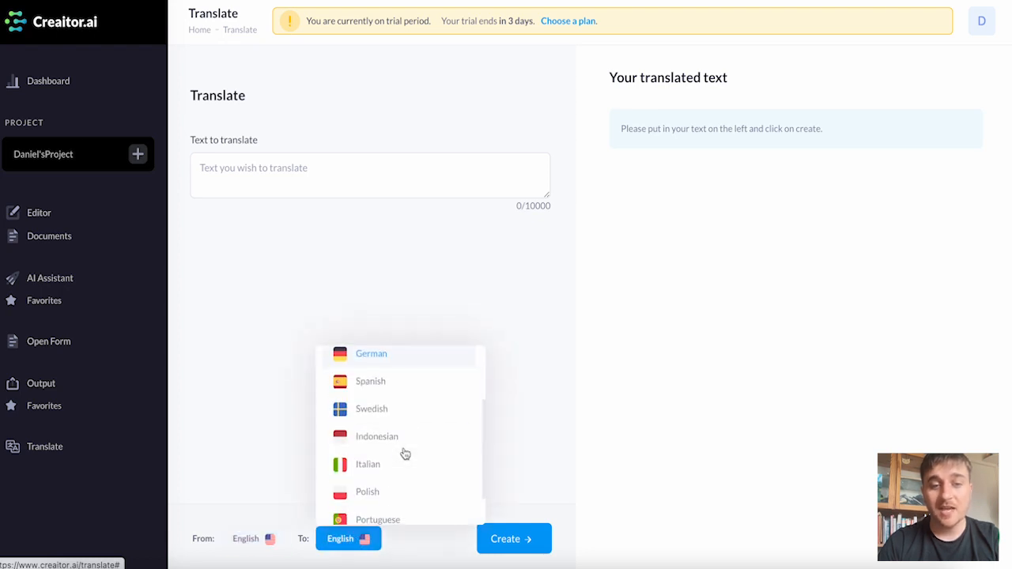
pyautogui.click(370, 408)
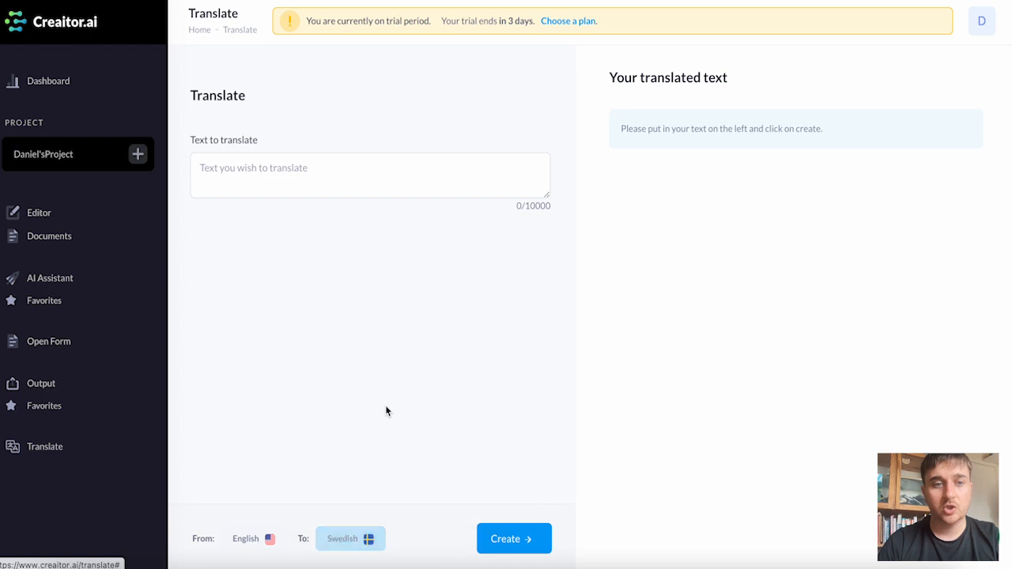
pyautogui.click(370, 174)
pyautogui.write('Hello, my name is Daniel')
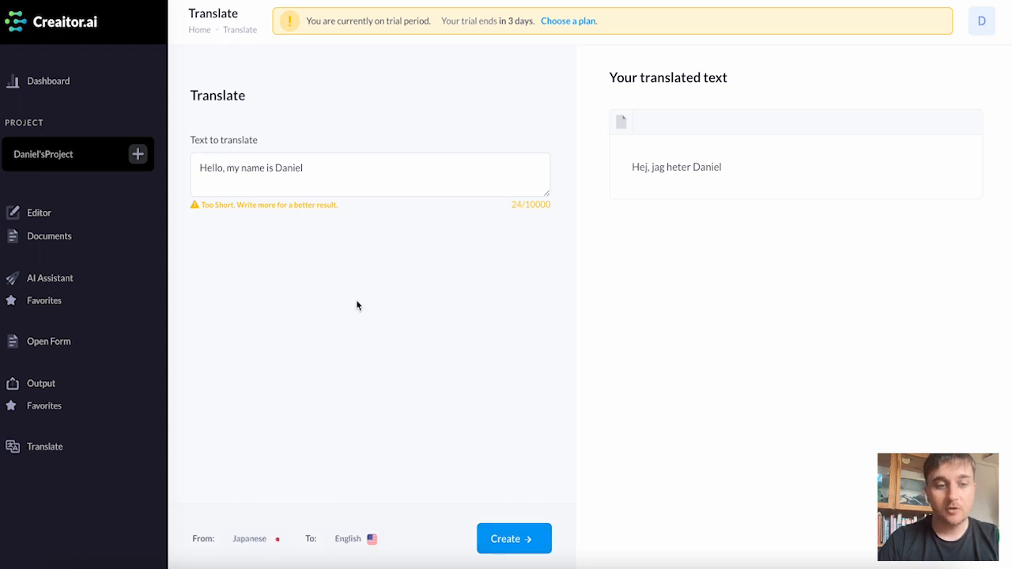
# Translate the Japanese greeting こんにちは into English, yielding "Hello. - Hello."
pyautogui.click(256, 538)
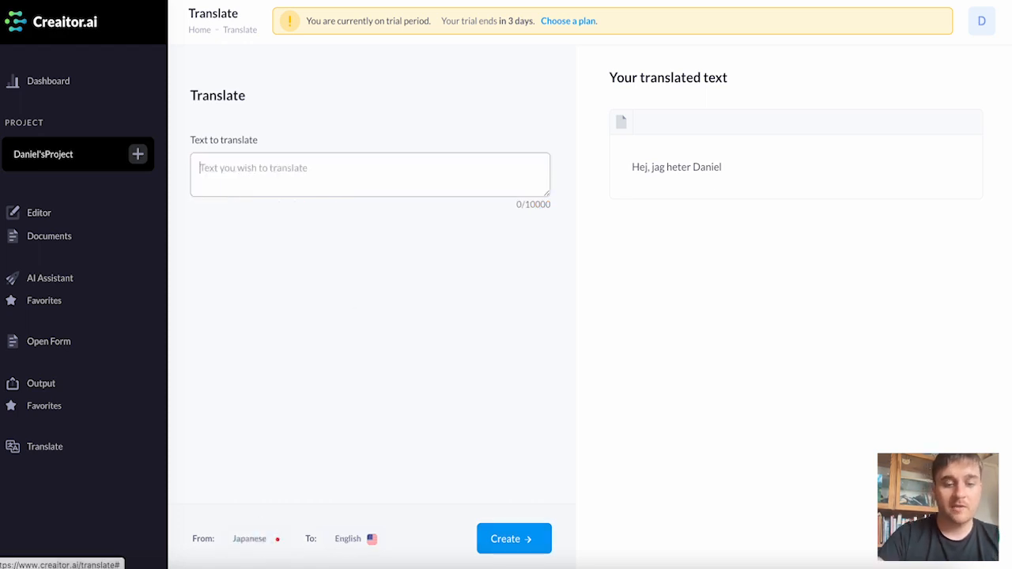
pyautogui.write('こんにちは')
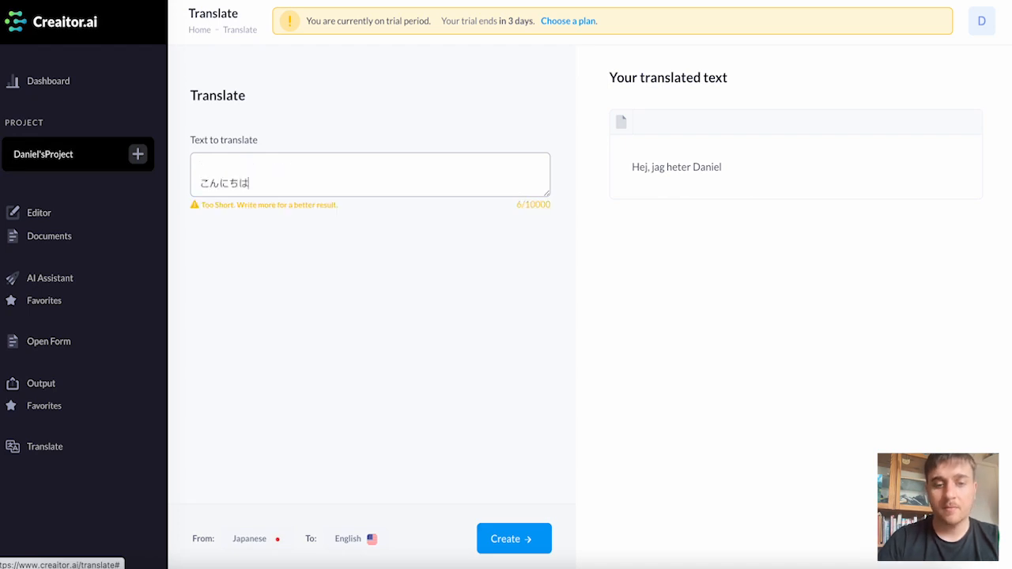
pyautogui.click(512, 537)
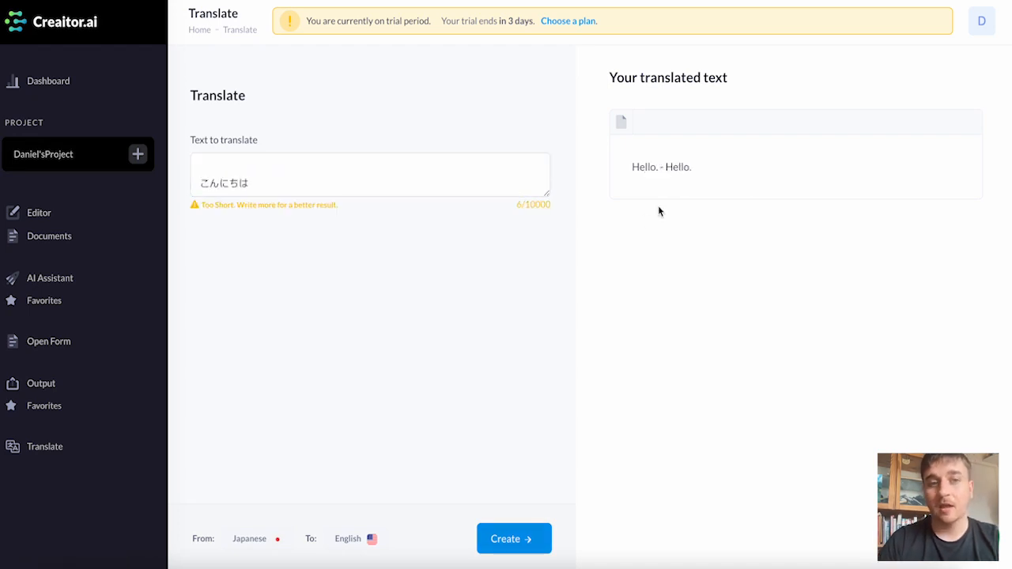